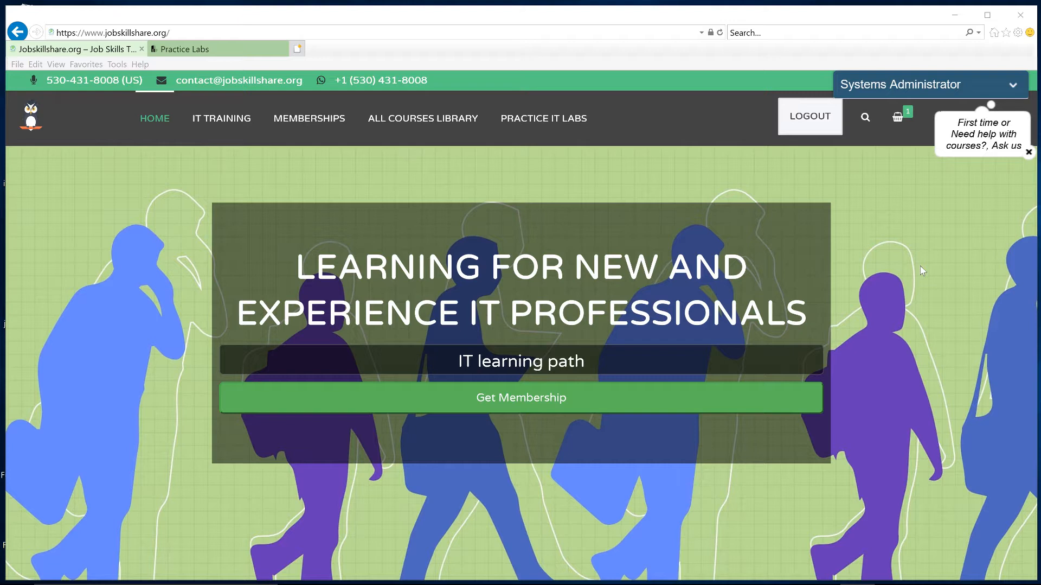
mouse_move(543, 133)
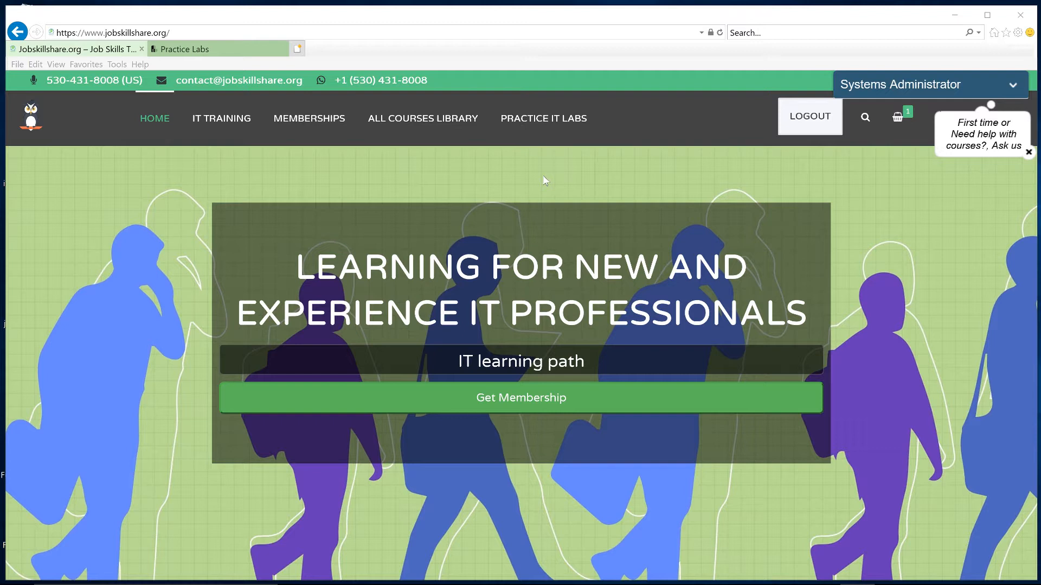
mouse_move(522, 169)
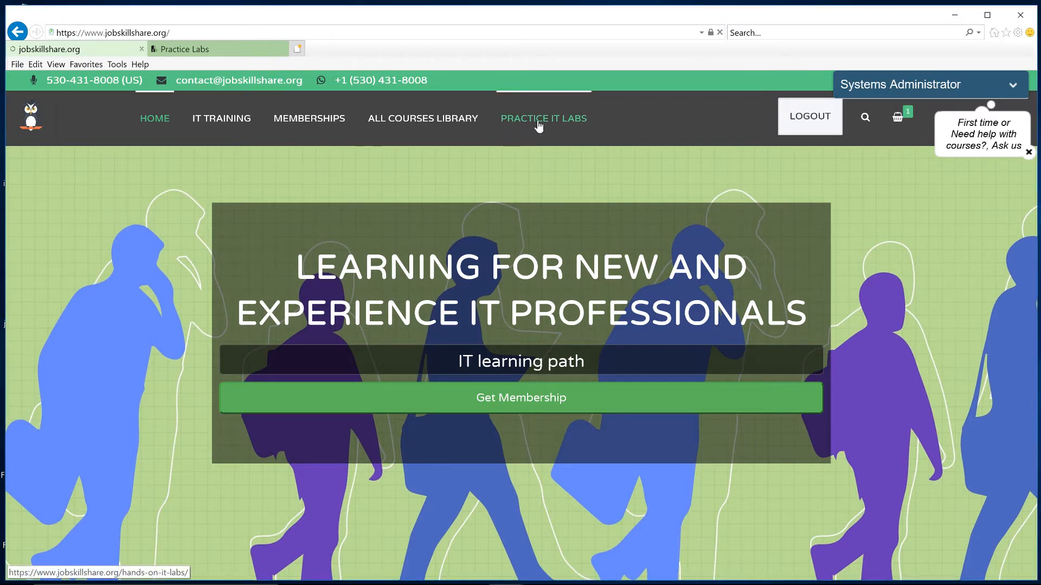
Review the Hands on IT Labs pricing plans and highlight 'Current' on the Premium plan.
left_click(544, 119)
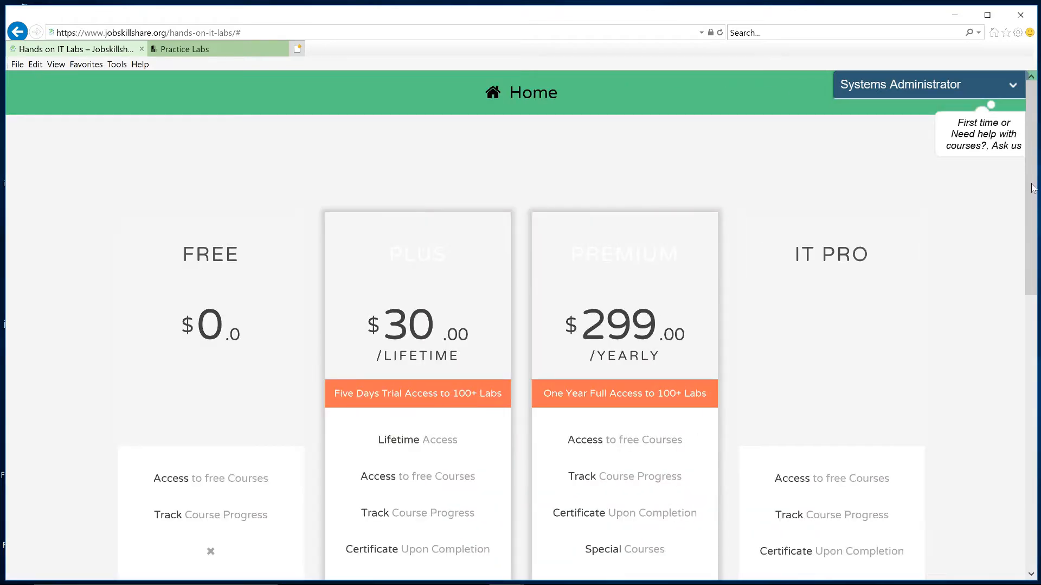
scroll("down", 3)
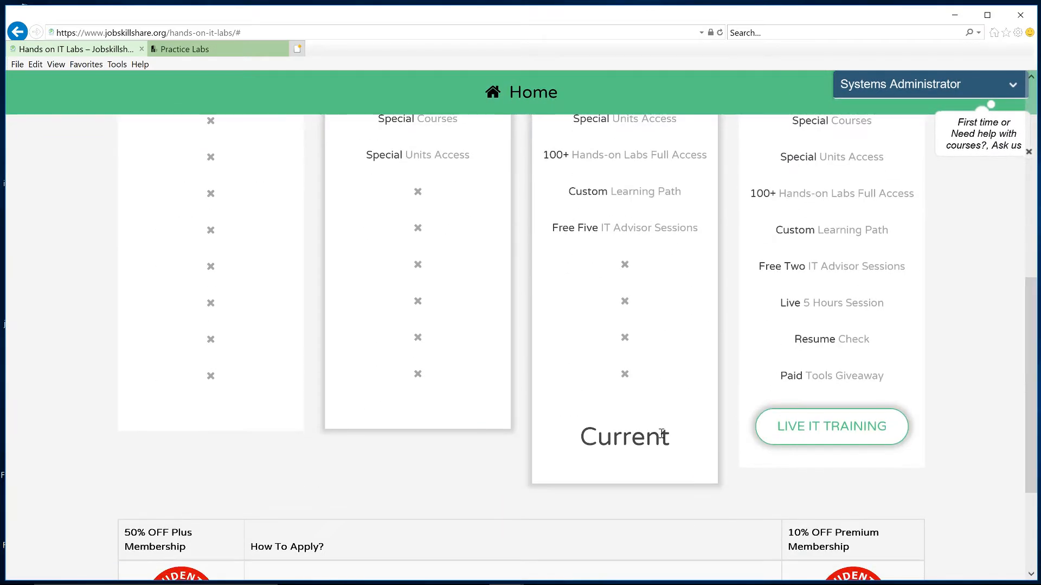
double_click(625, 437)
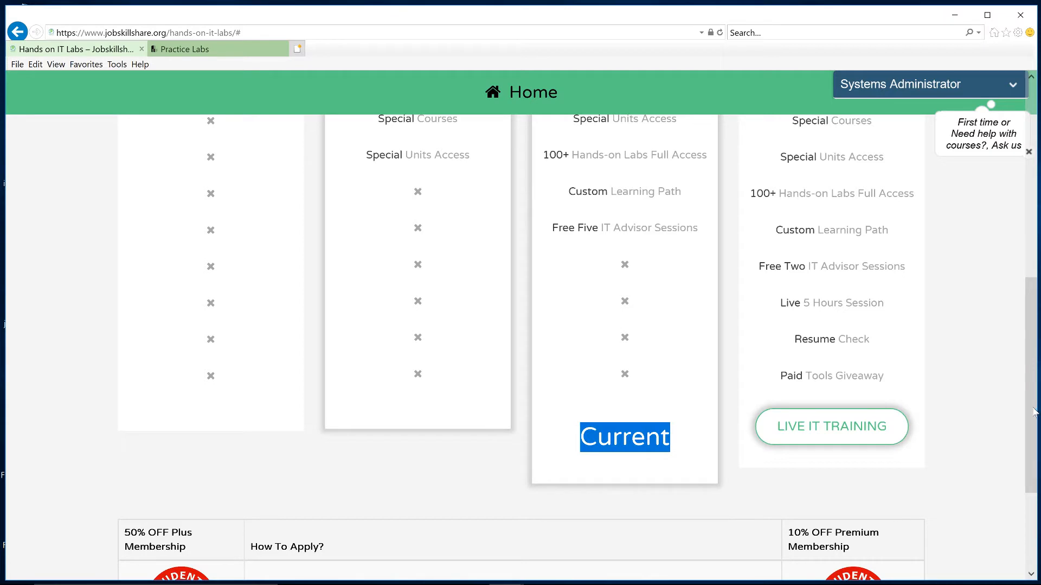
scroll("up", 3)
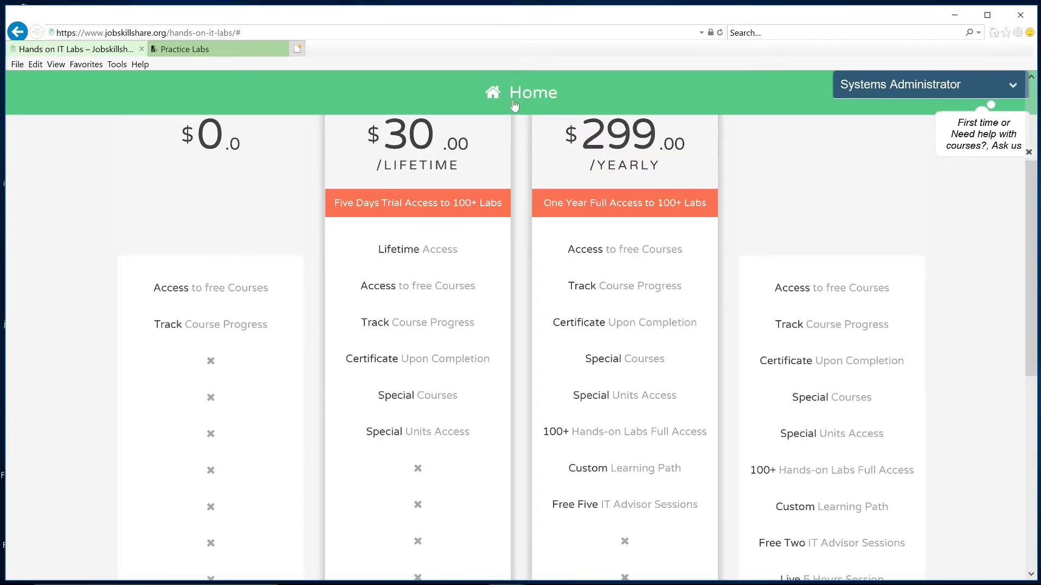
mouse_move(454, 222)
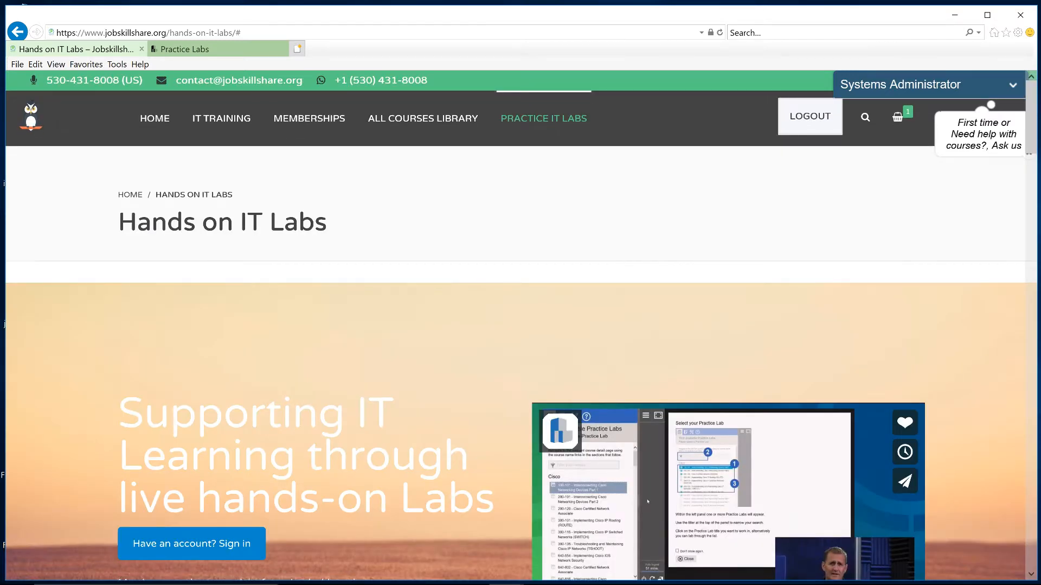
Scroll to the Cisco lab list and highlight the 200-125 CCNA entries.
scroll("down", 3)
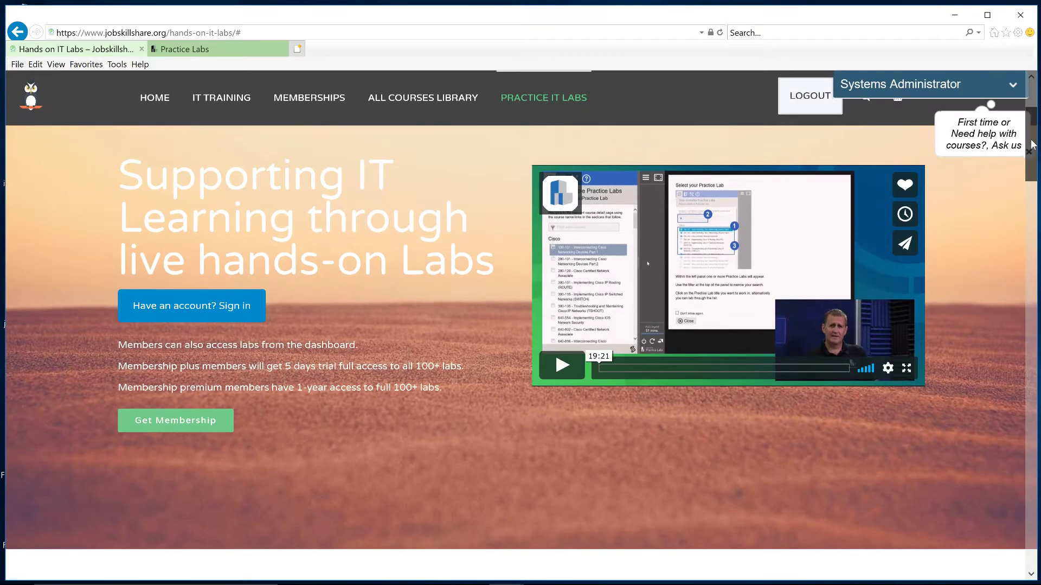
scroll("down", 3)
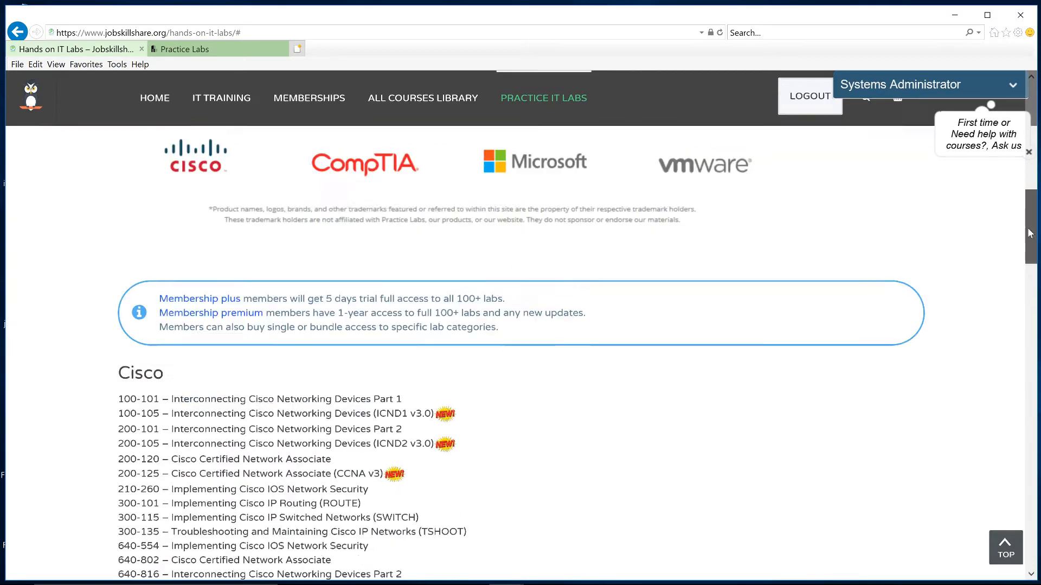
scroll("down", 3)
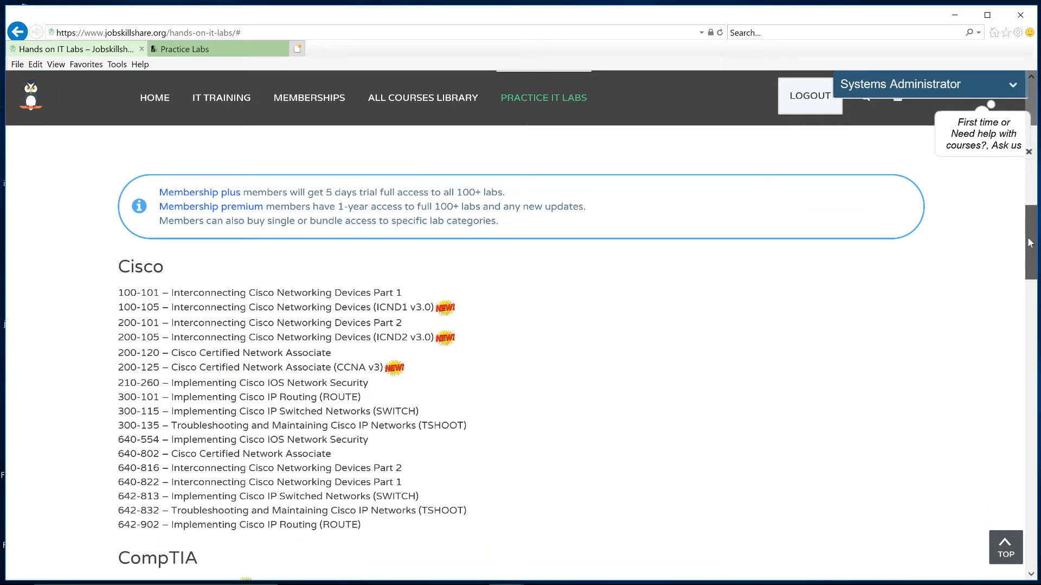
scroll("down", 3)
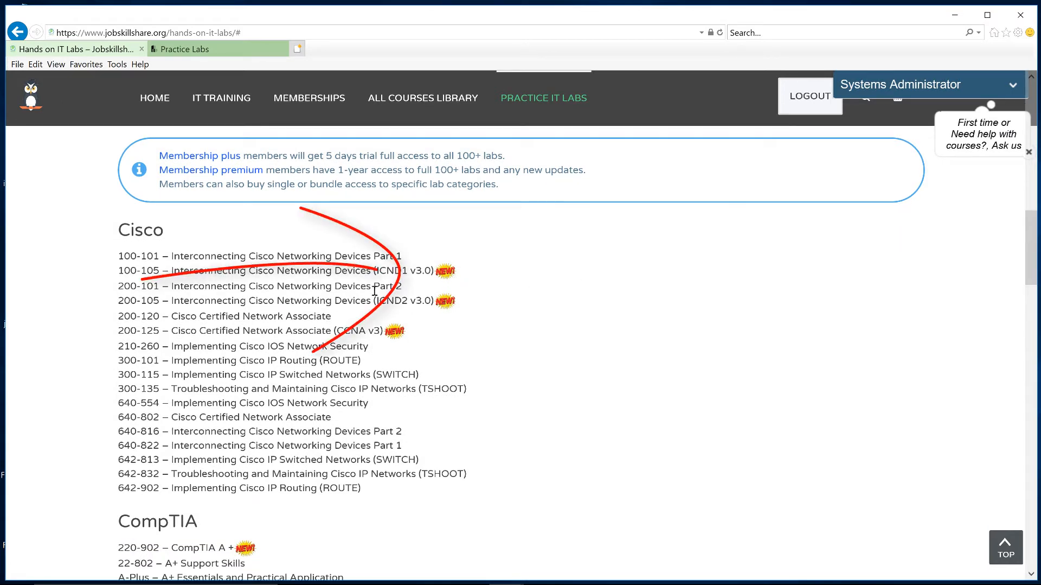
mouse_move(156, 300)
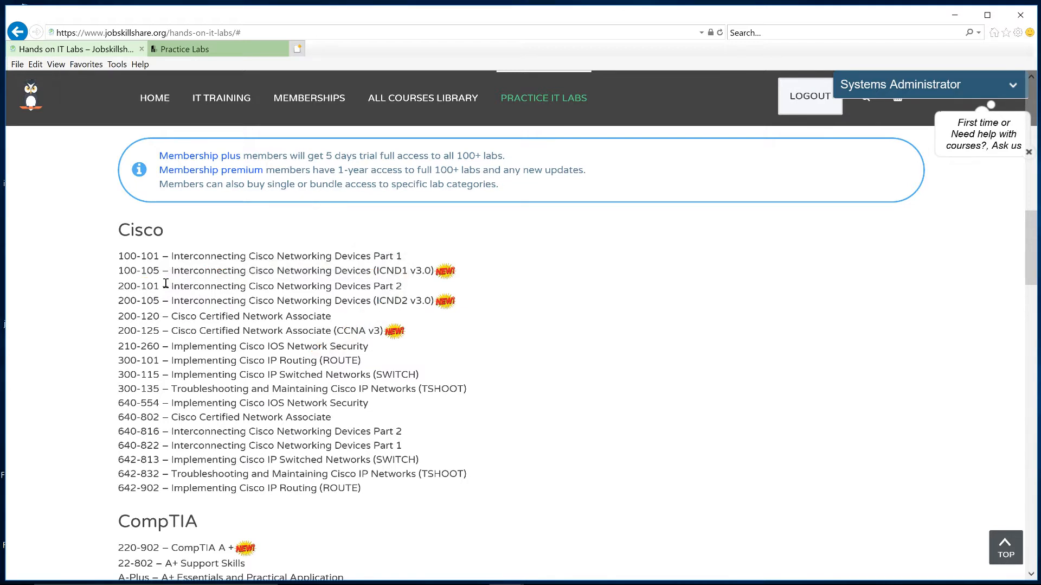
double_click(138, 286)
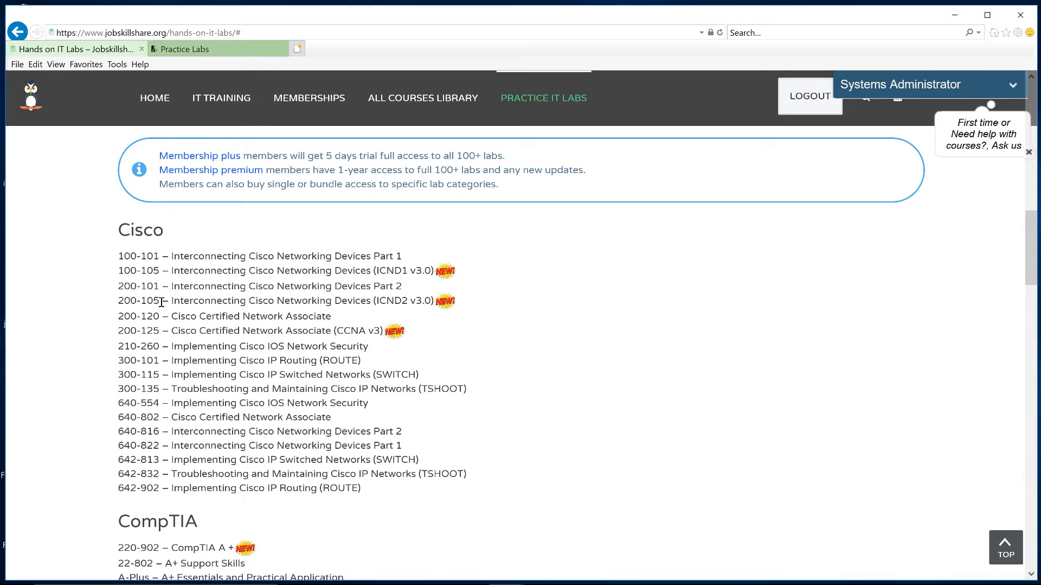
mouse_move(156, 332)
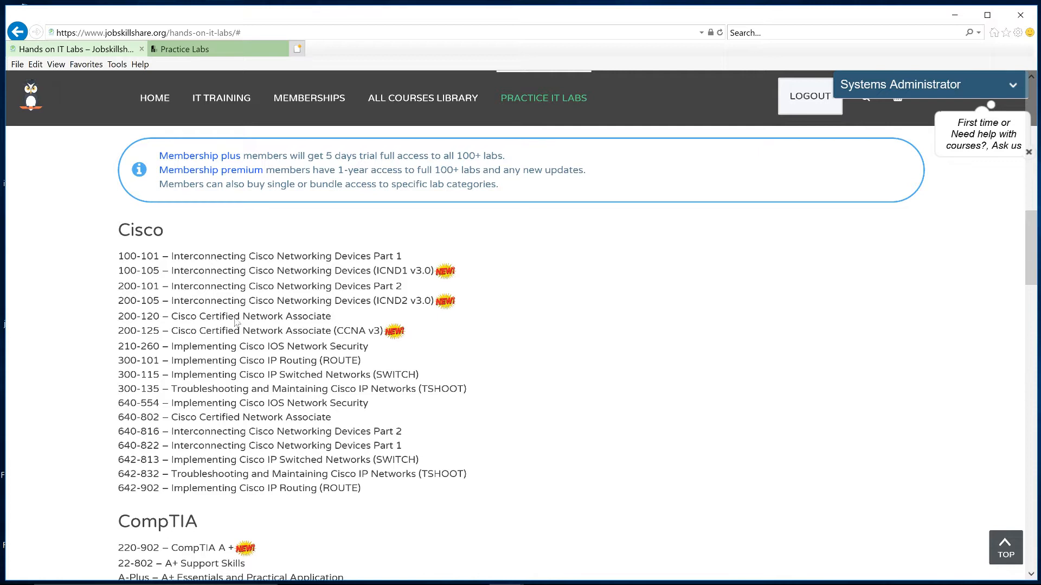
double_click(139, 331)
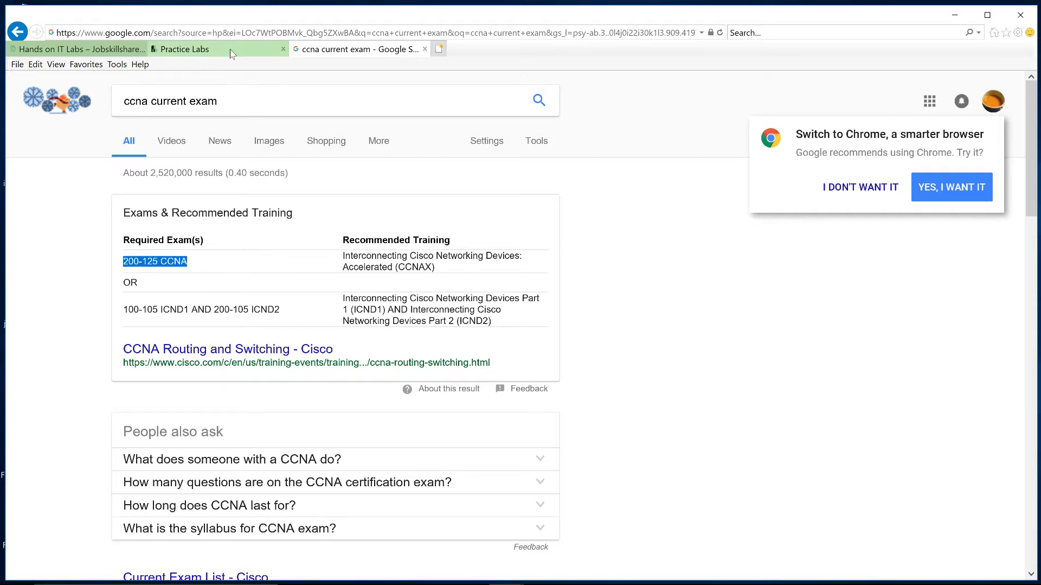
Compare the Google CCNA result with the Cisco lab list, ending on the Hands on IT Labs page.
left_click(81, 49)
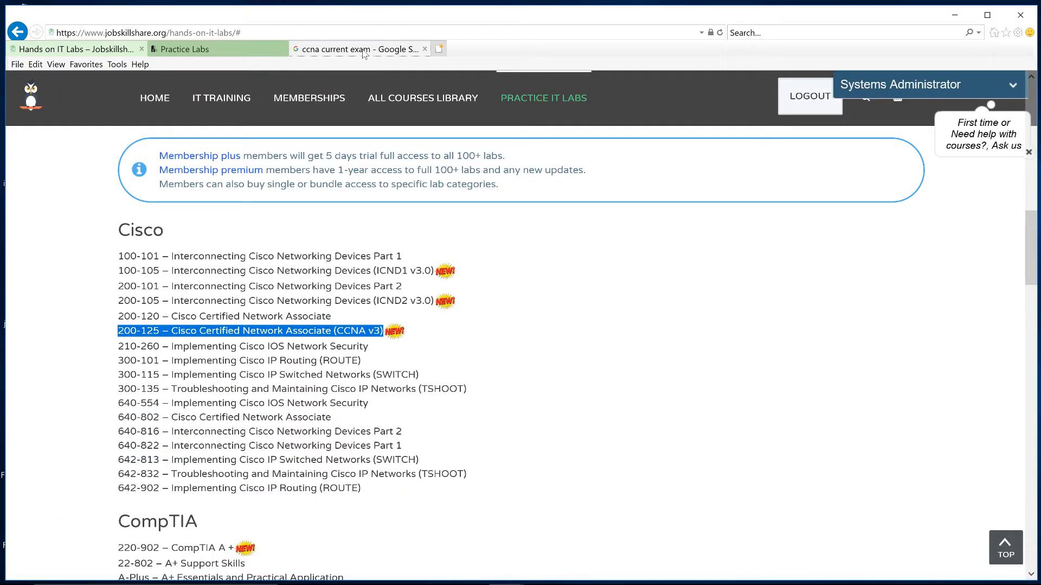
left_click(358, 49)
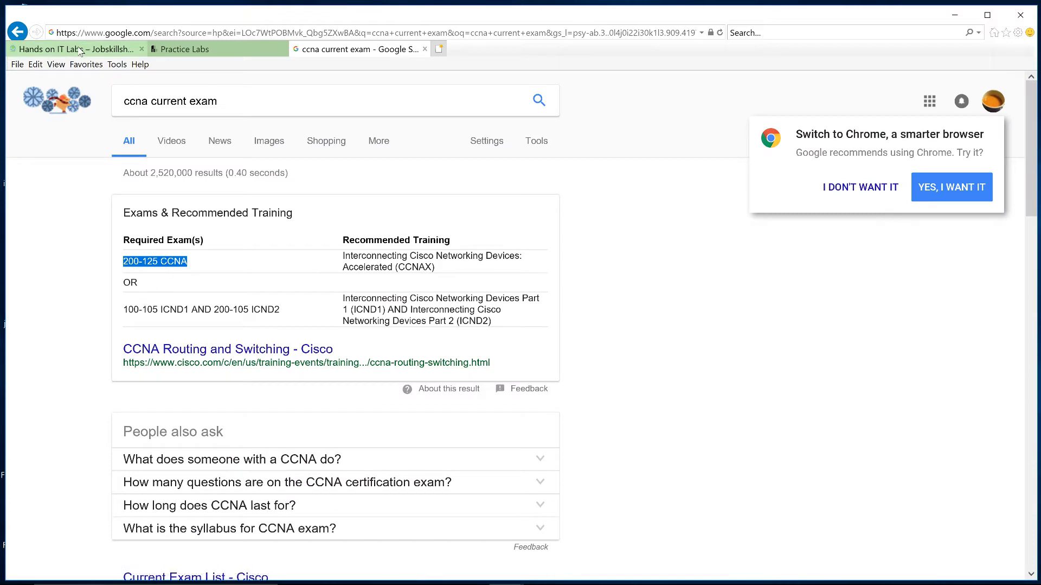
left_click(76, 49)
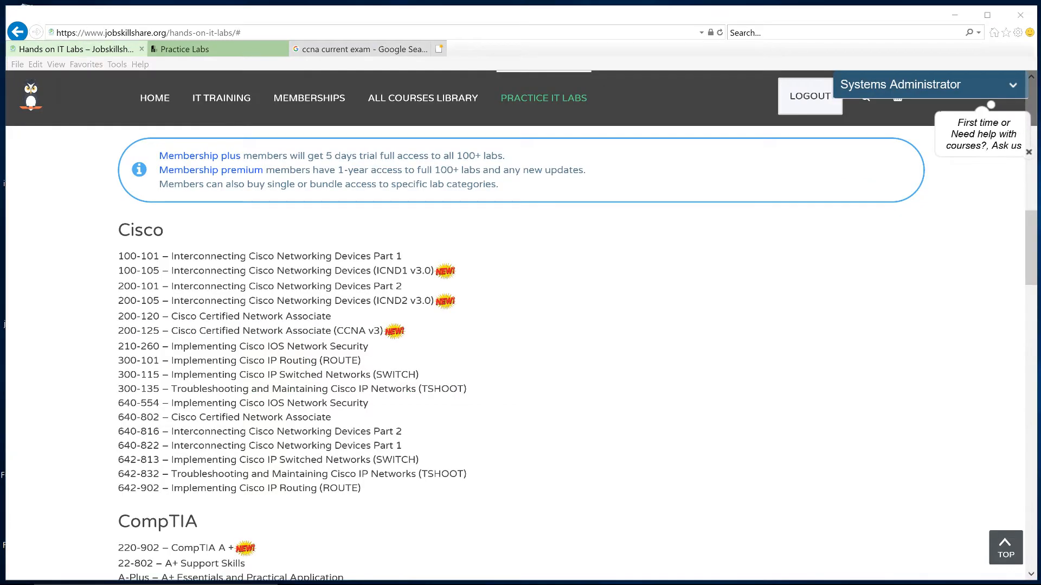
Scroll to the CompTIA section and highlight the three Security+ lab entries, then clear the highlight.
scroll("down", 3)
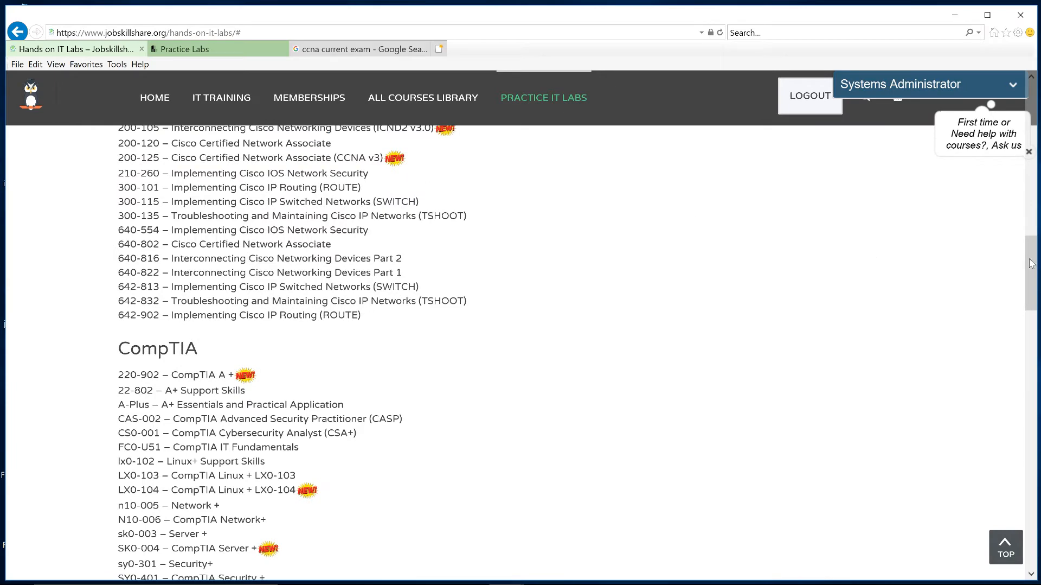
scroll("down", 3)
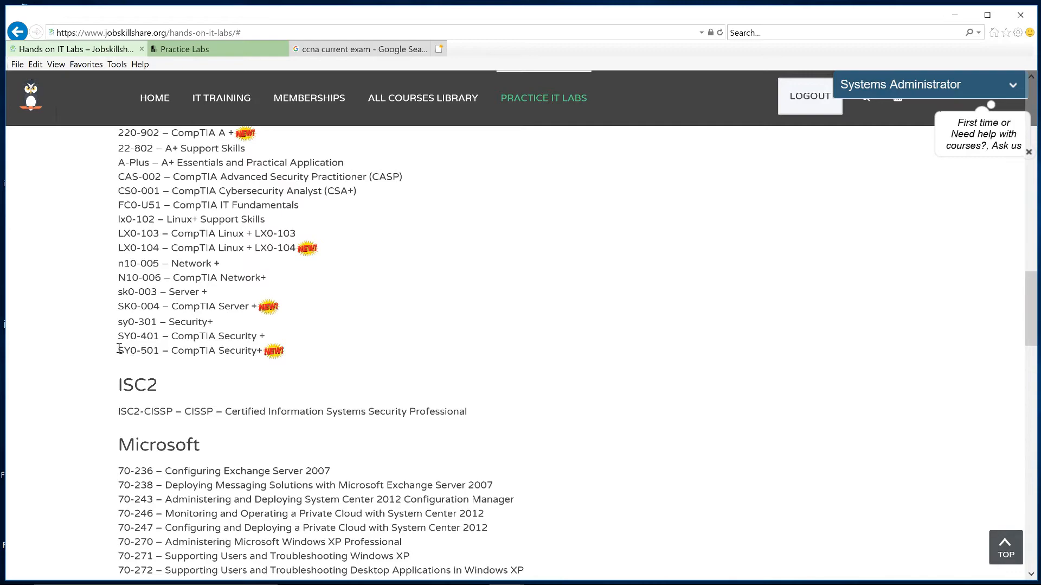
mouse_move(134, 327)
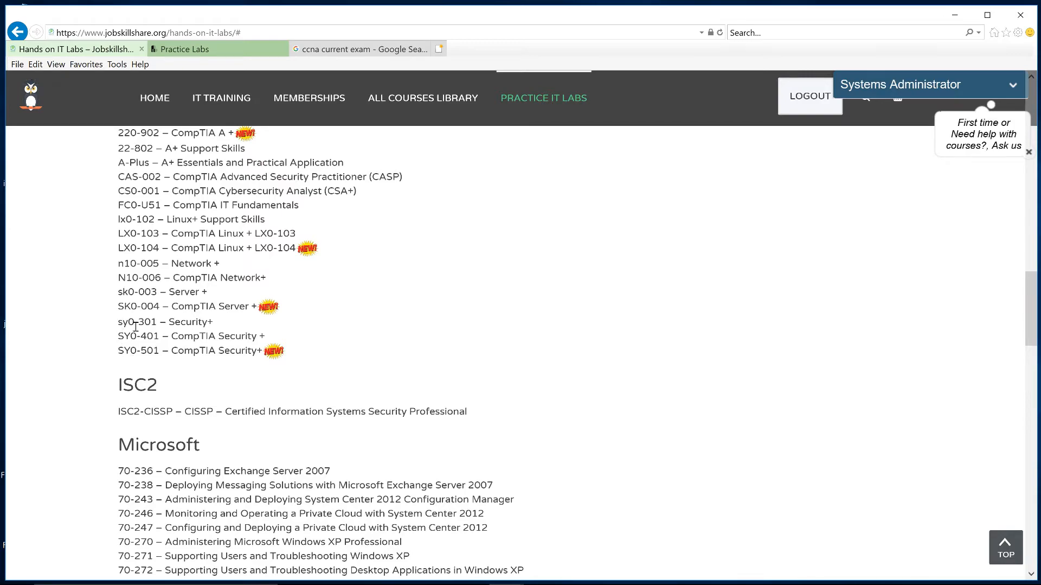
left_click_drag(117, 321, 336, 372)
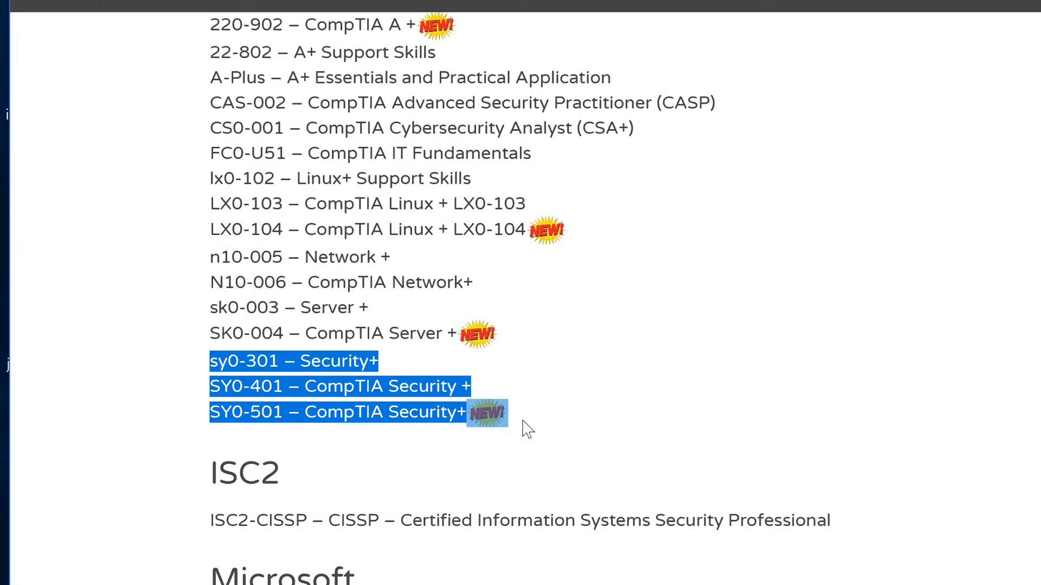
mouse_move(272, 376)
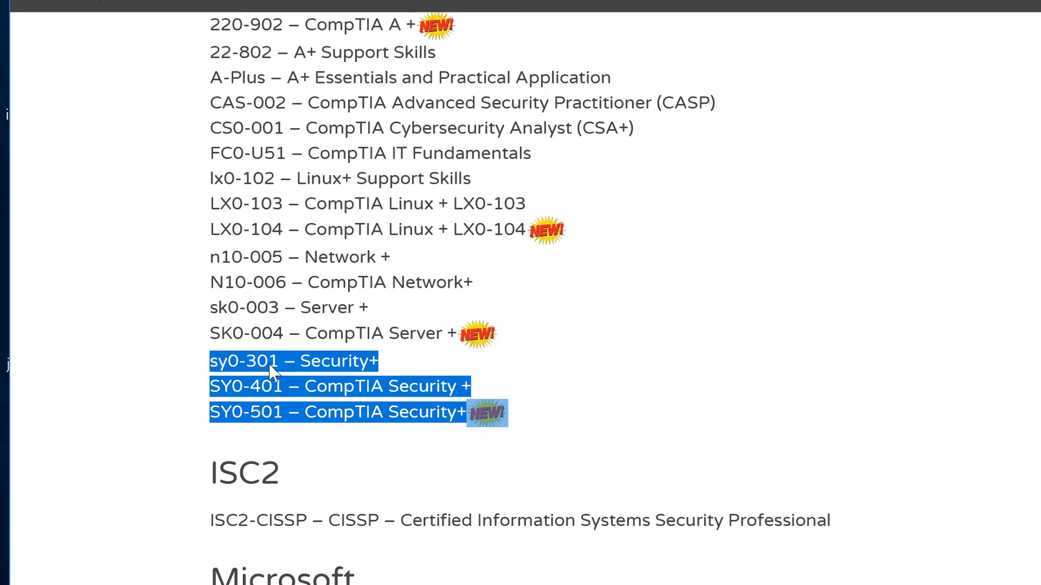
mouse_move(268, 427)
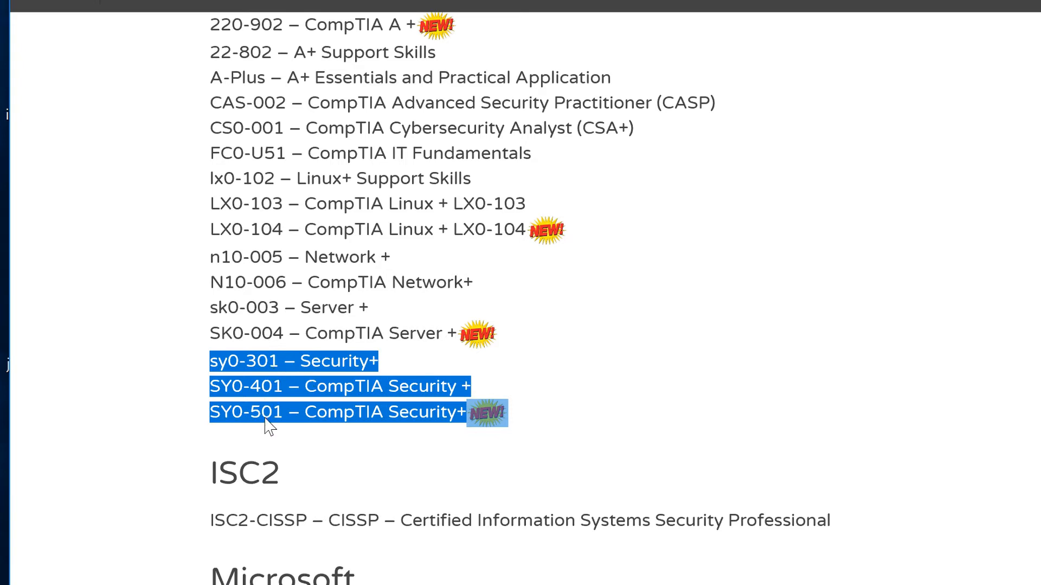
left_click(290, 423)
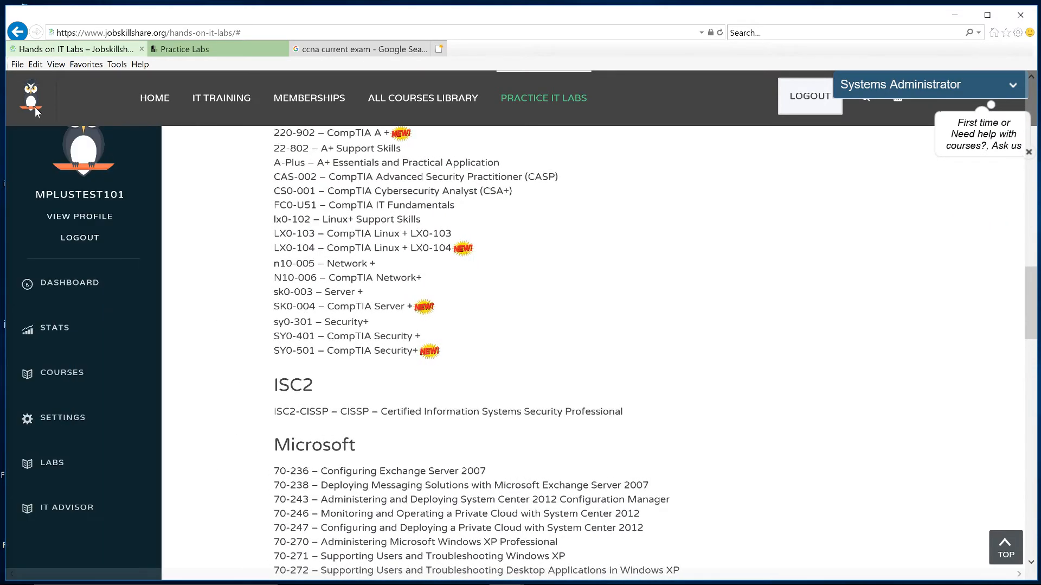
mouse_move(78, 284)
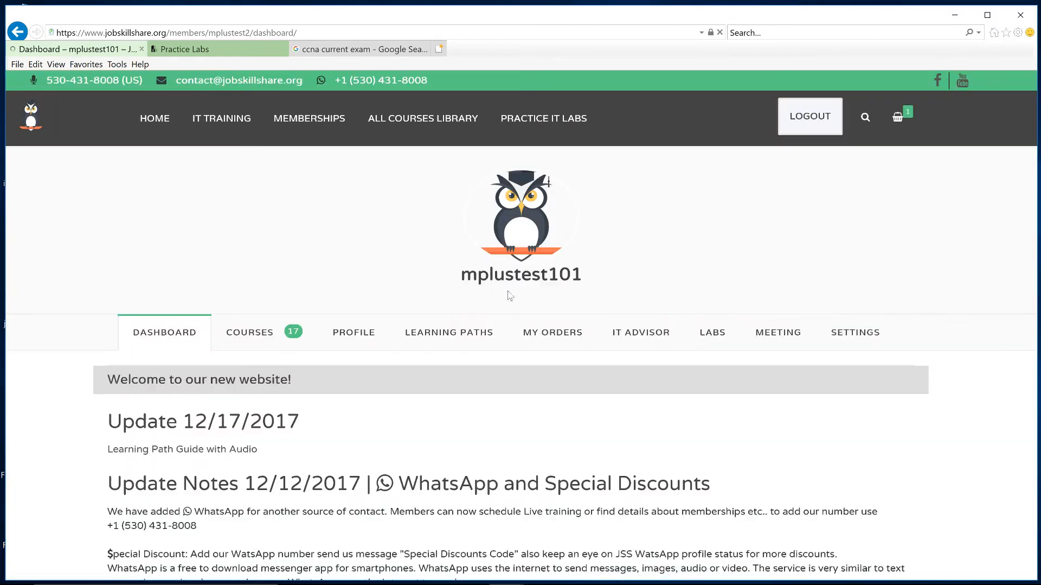
mouse_move(711, 345)
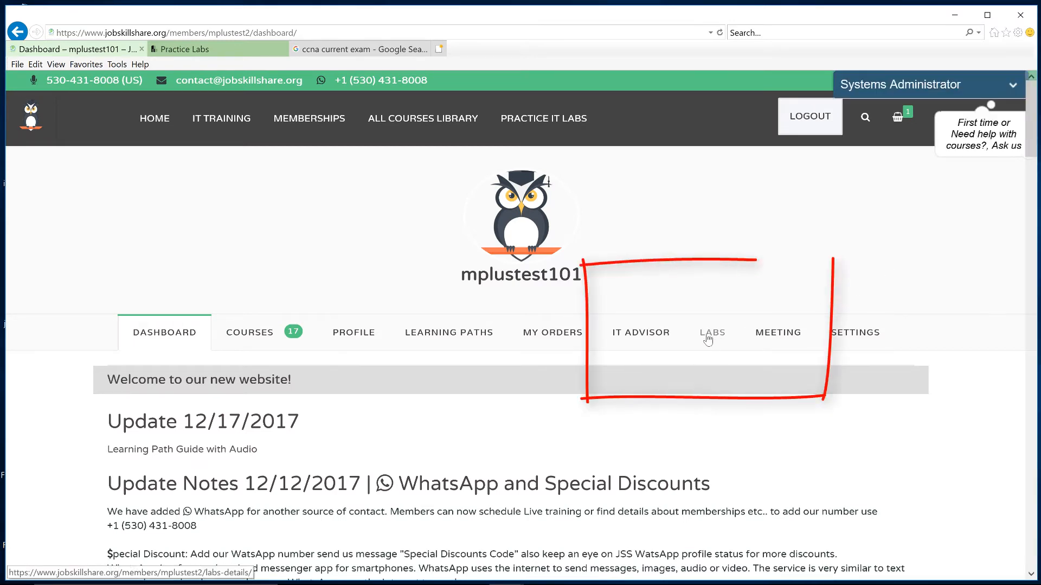
left_click(713, 332)
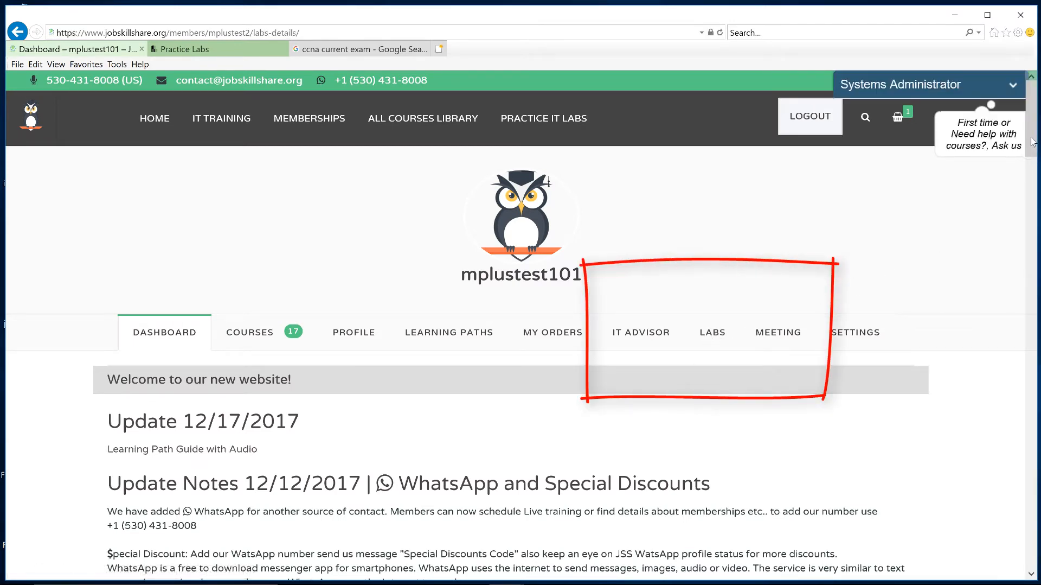
left_click(713, 332)
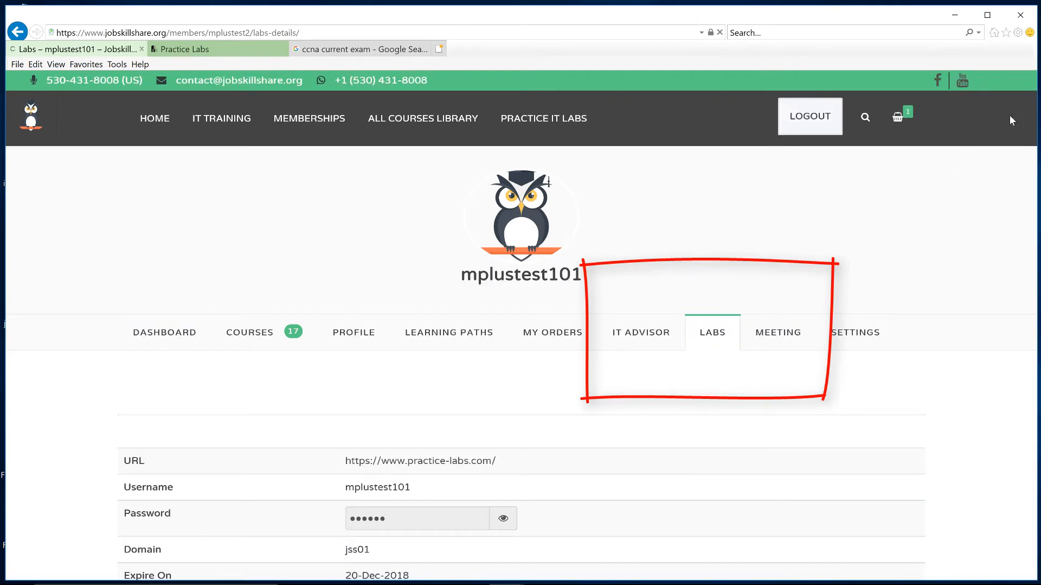
scroll("down", 3)
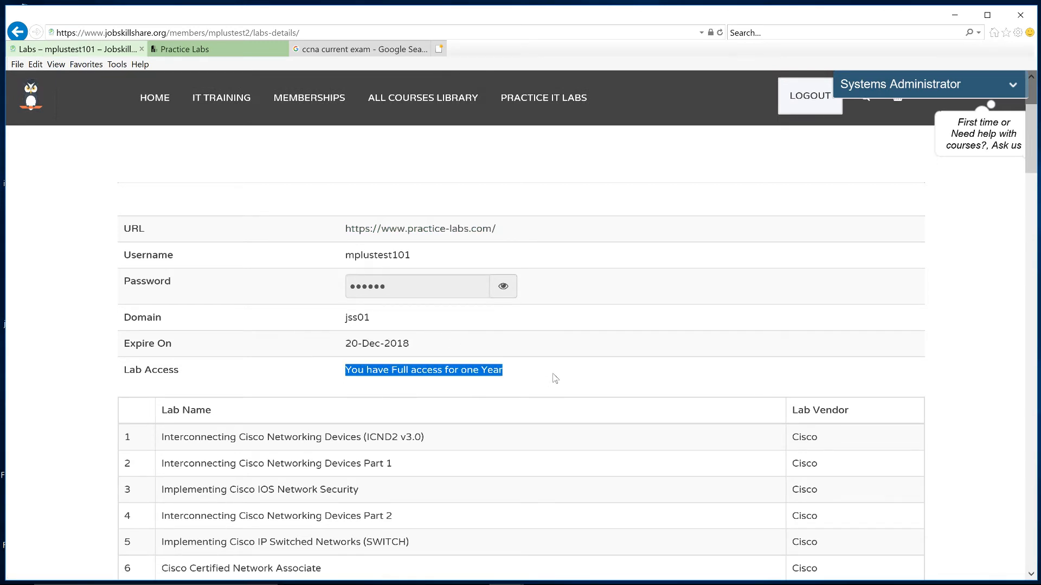
scroll("down", 3)
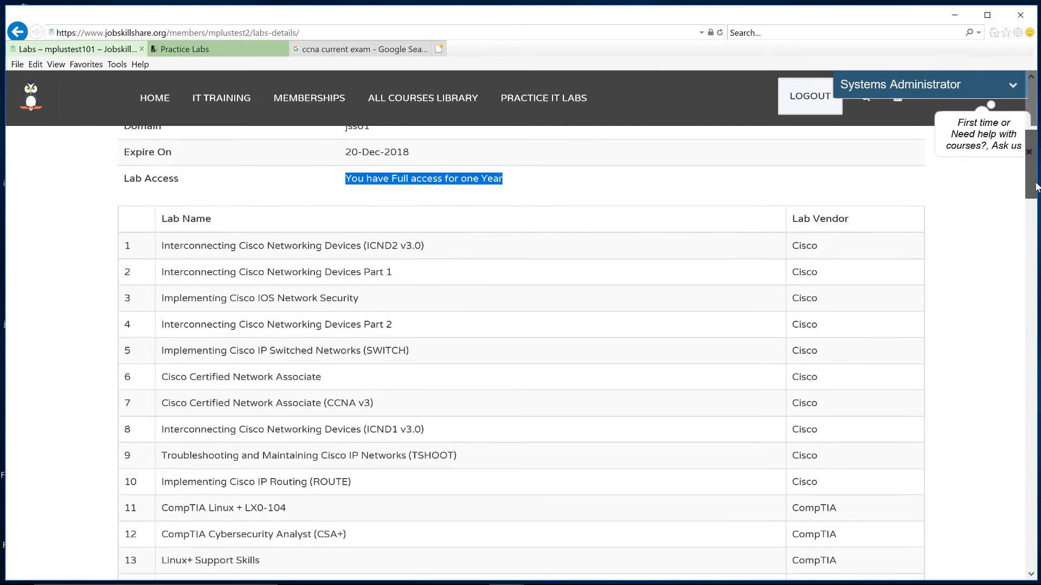
scroll("down", 3)
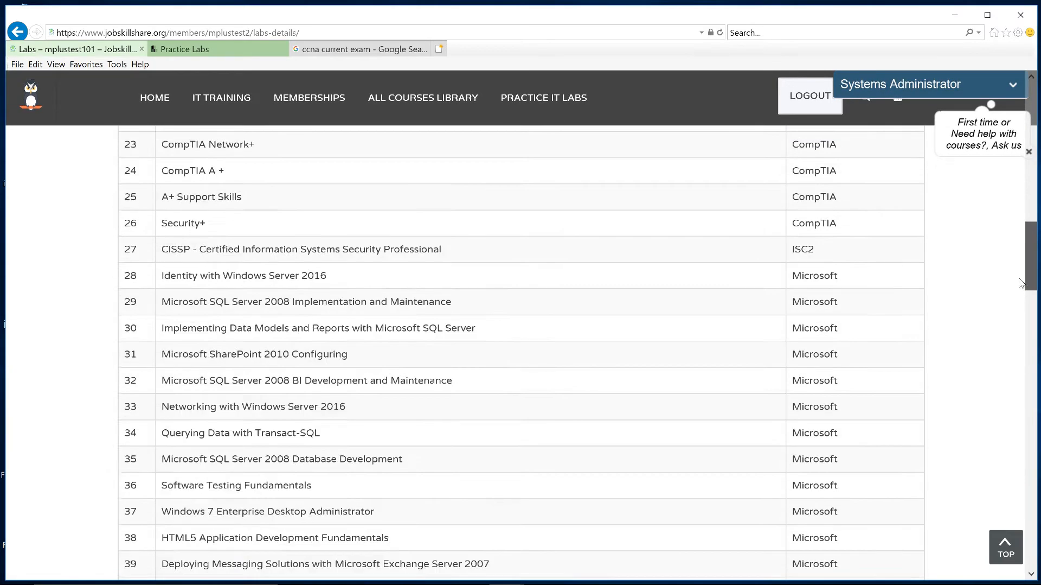
scroll("down", 3)
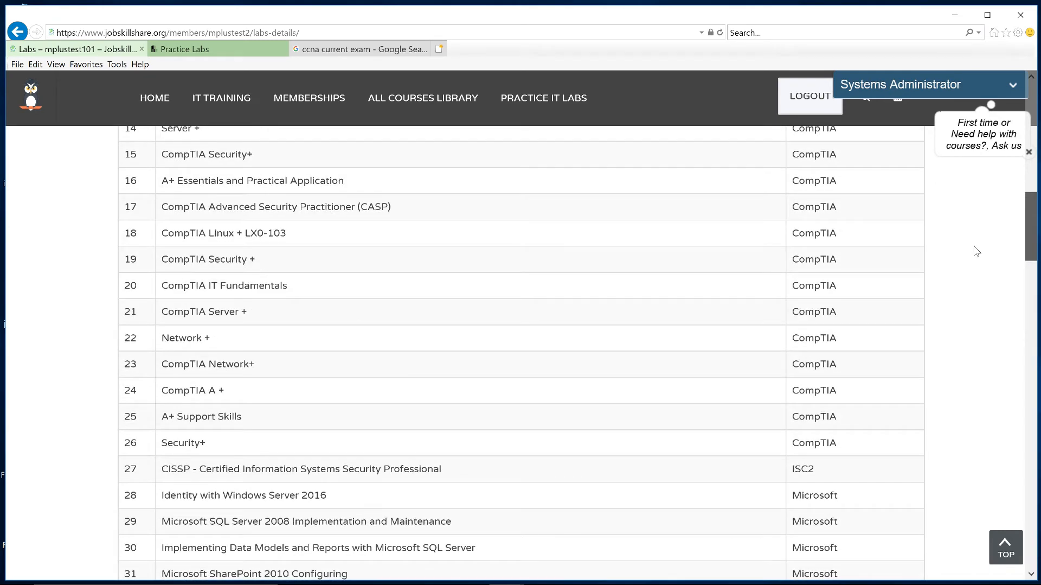
scroll("down", 3)
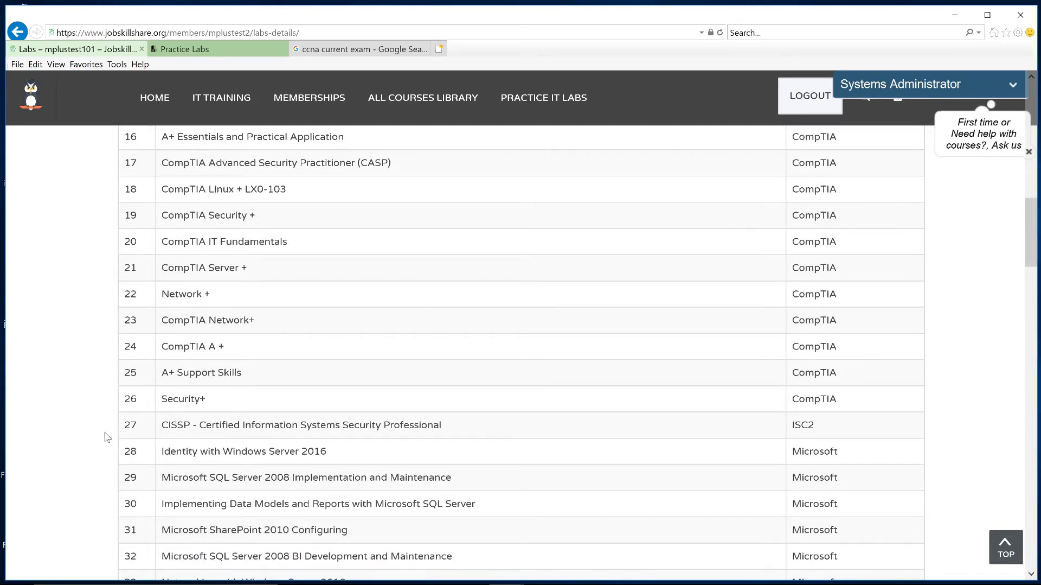
double_click(182, 399)
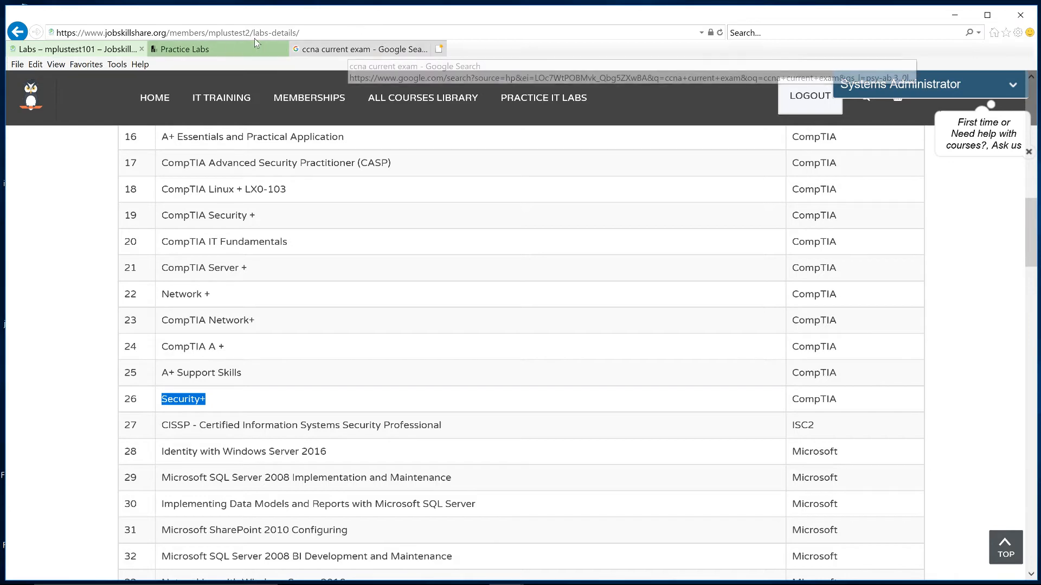
In the Practice Labs console, choose SY0-501 - CompTIA Security+ from the CompTIA lab list.
left_click(186, 49)
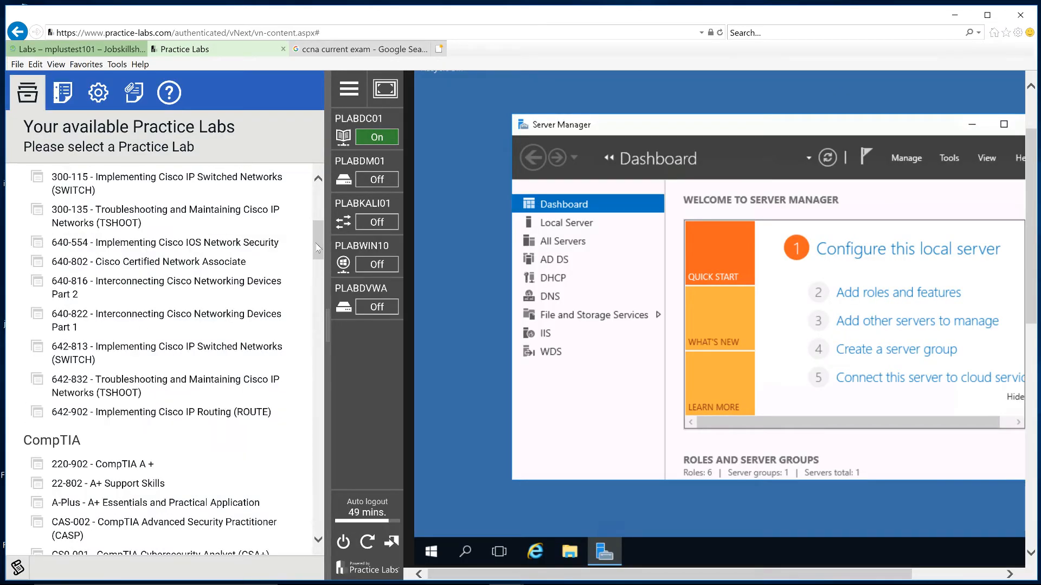
scroll("down", 3)
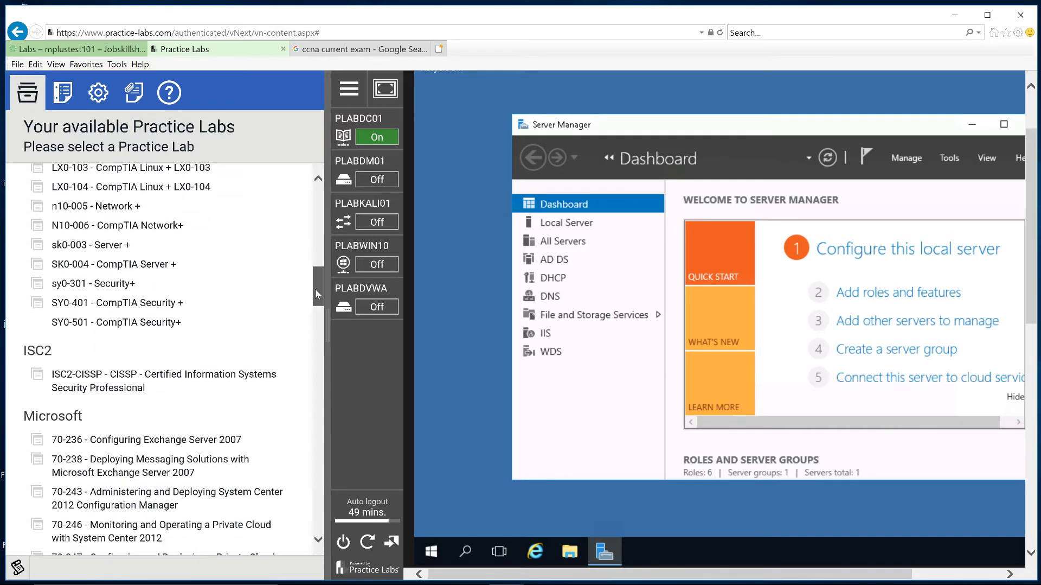
left_click(93, 283)
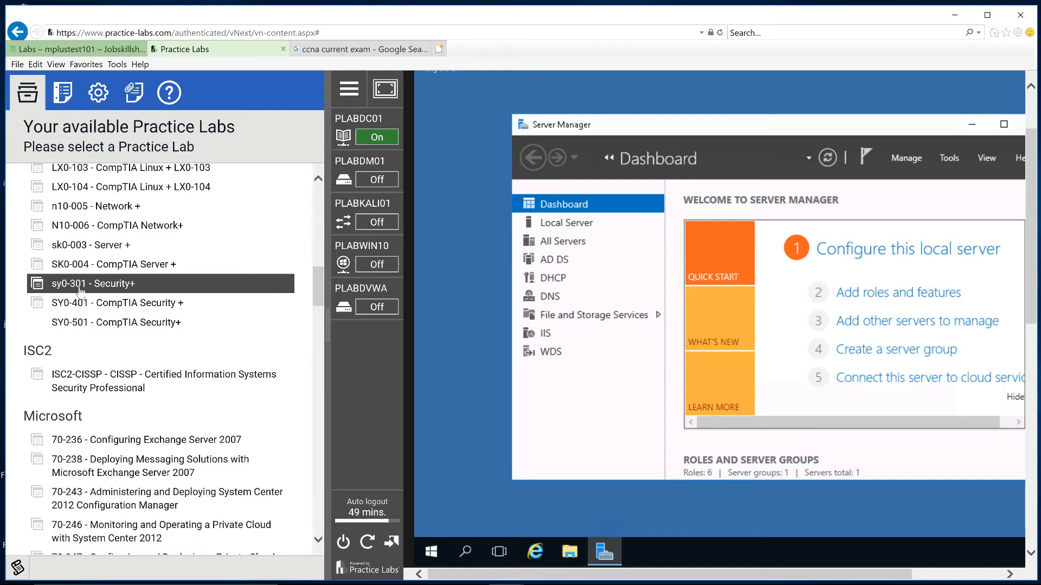
mouse_move(87, 325)
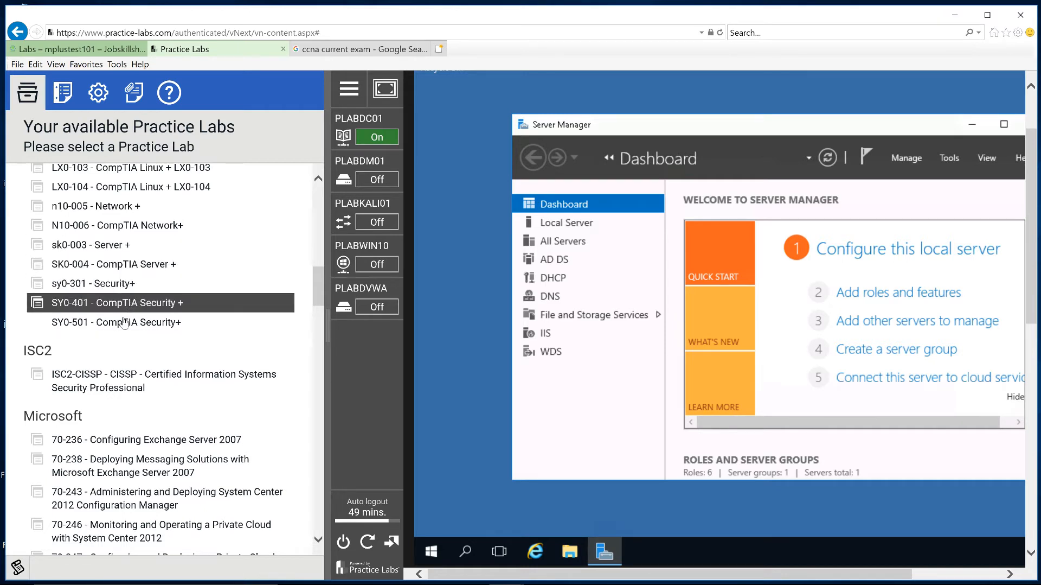
mouse_move(200, 310)
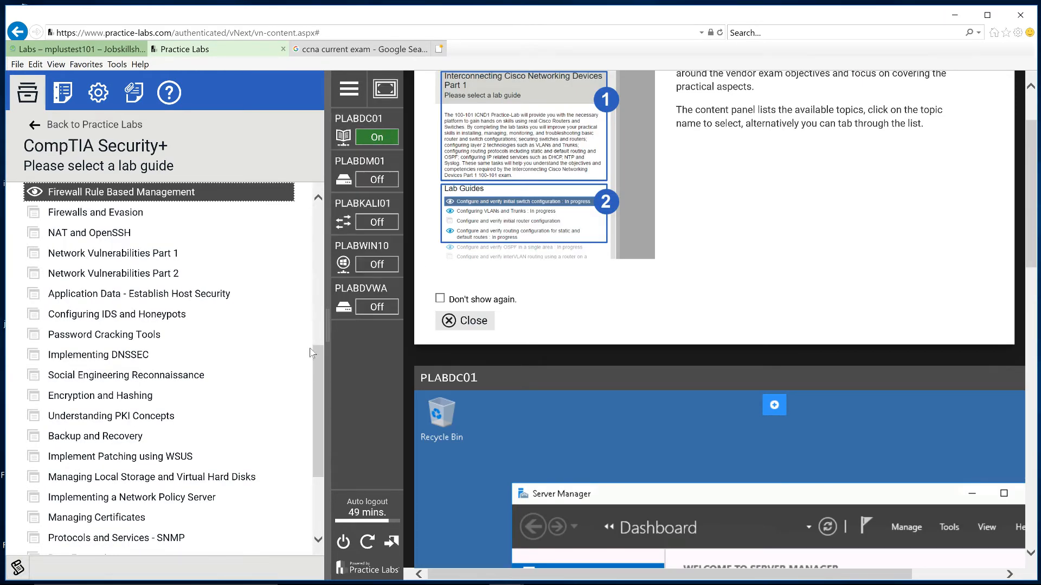
mouse_move(319, 366)
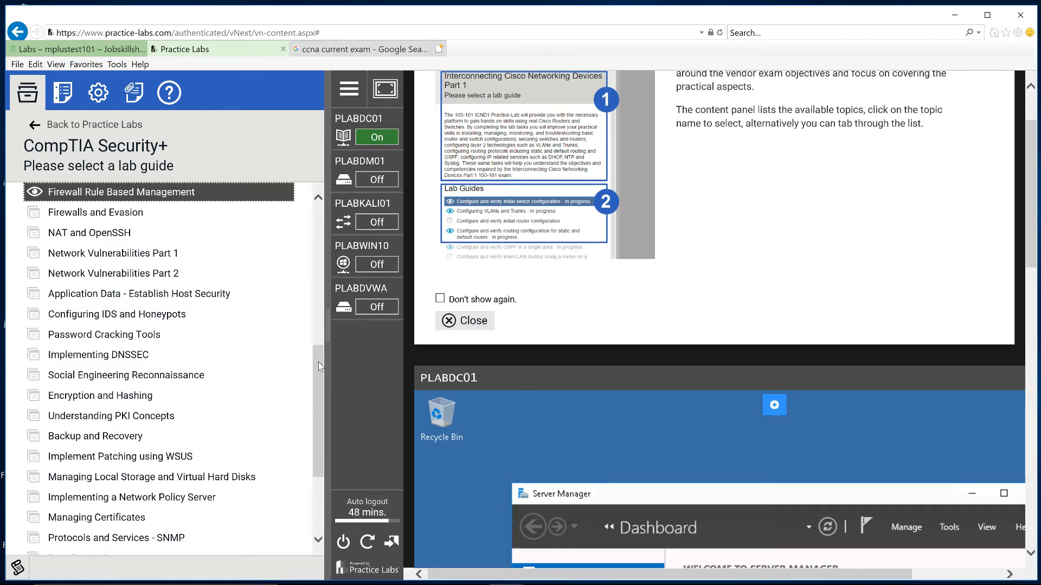
scroll("down", 3)
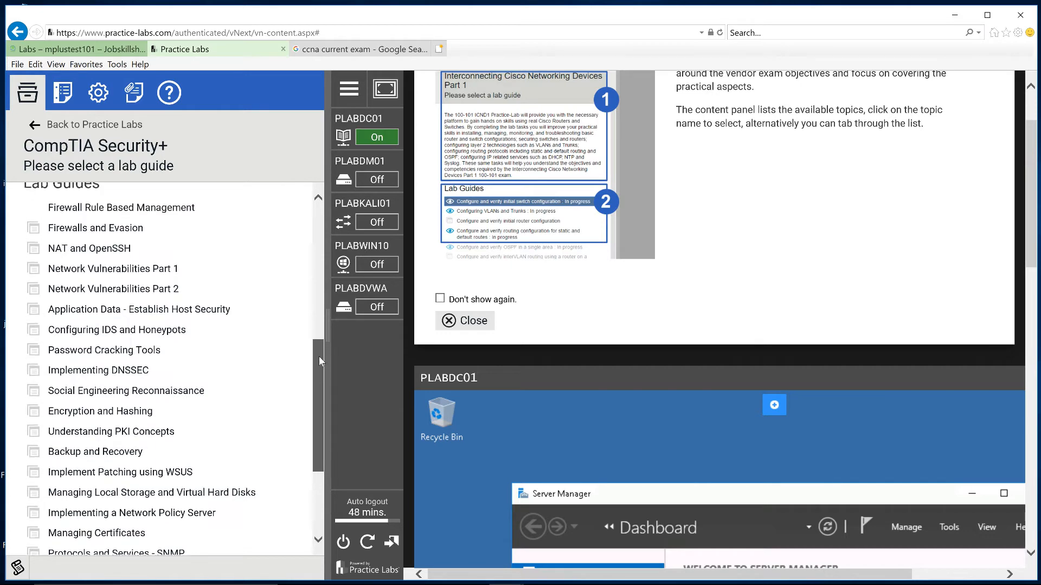
scroll("down", 3)
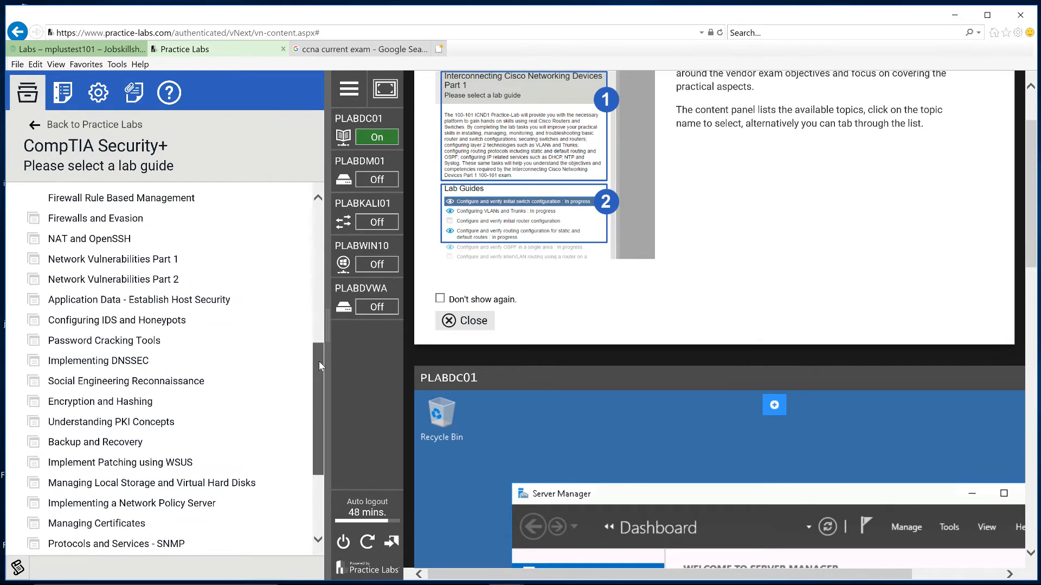
scroll("down", 3)
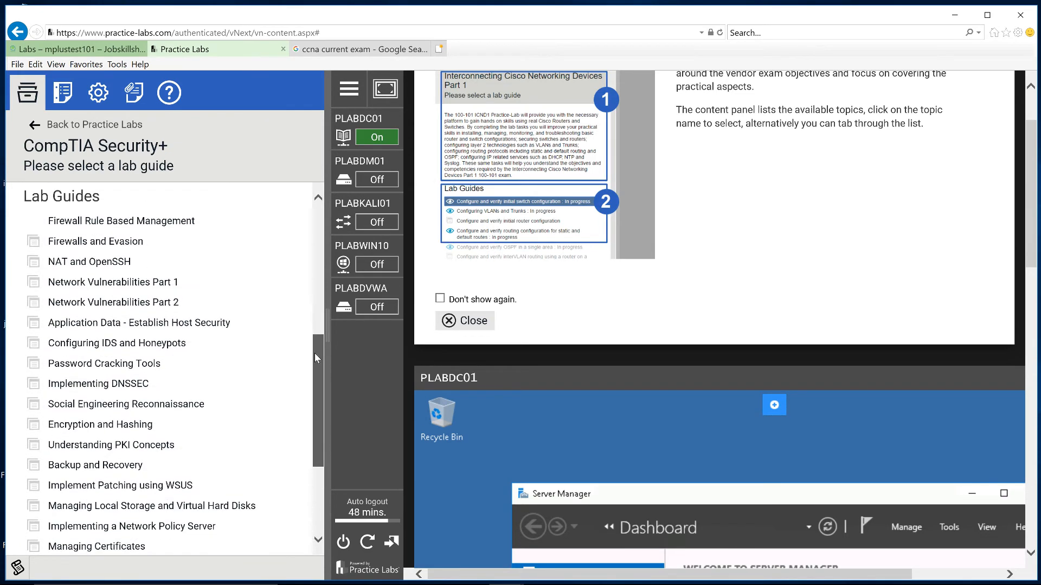
scroll("down", 3)
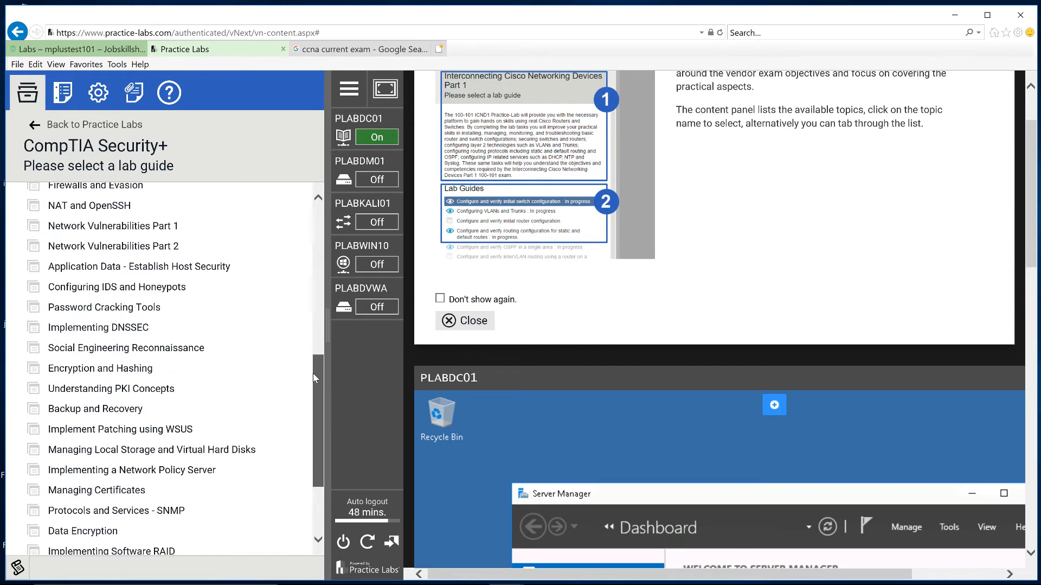
scroll("down", 3)
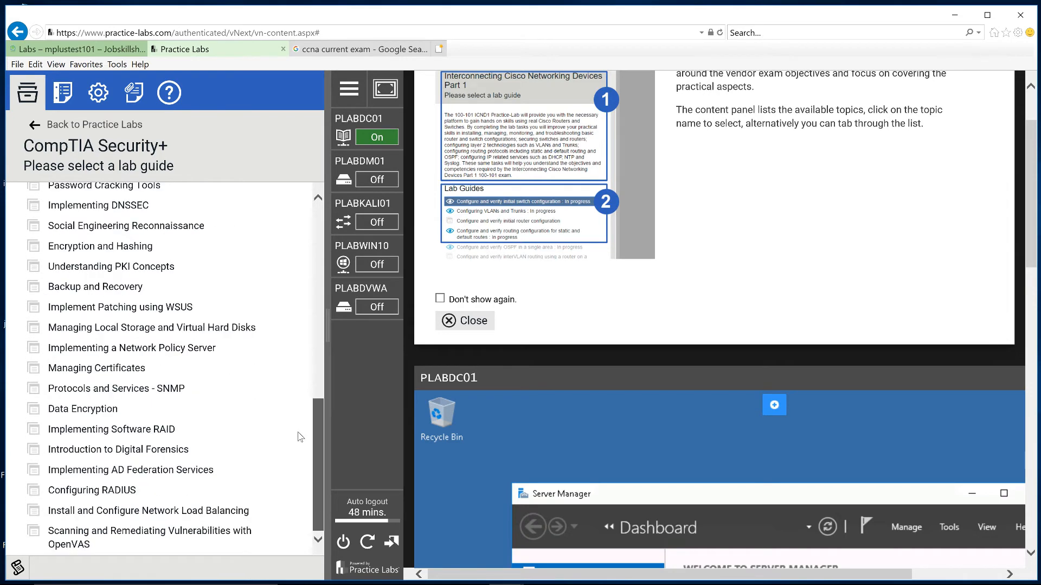
mouse_move(300, 424)
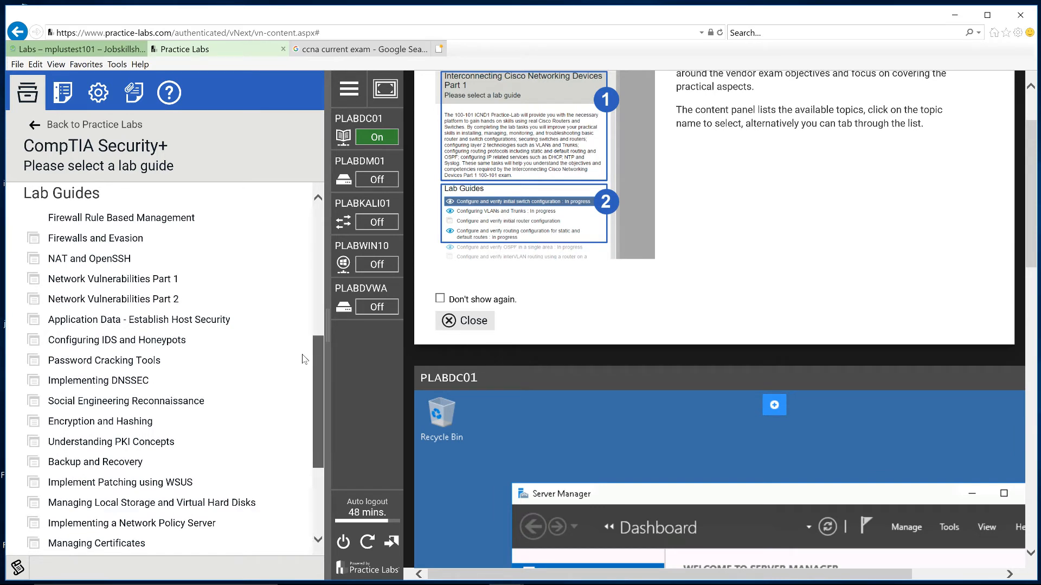
scroll("down", 3)
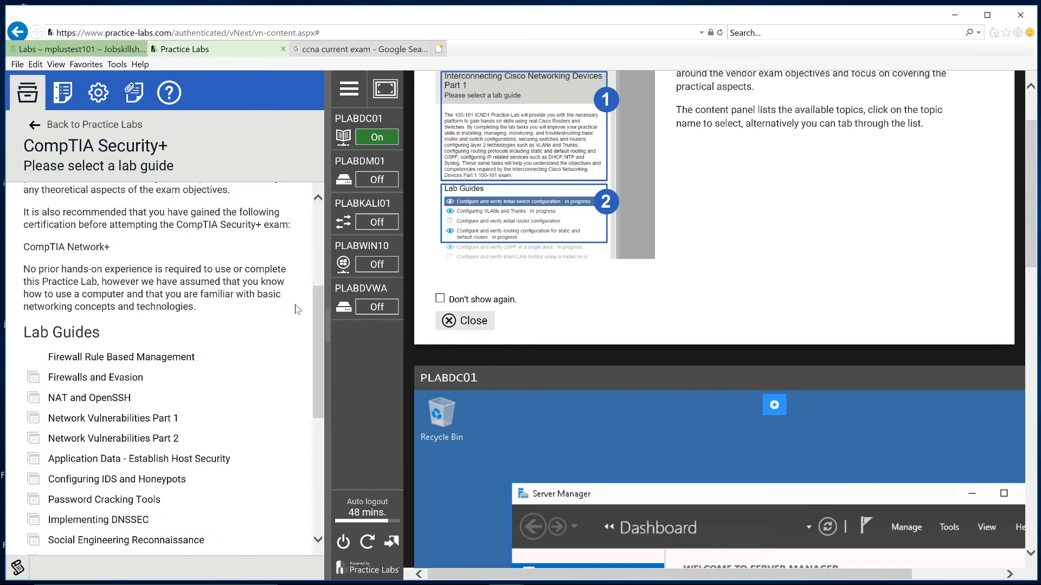
Start the Firewall Rule Based Management lab guide at its introduction.
left_click(121, 356)
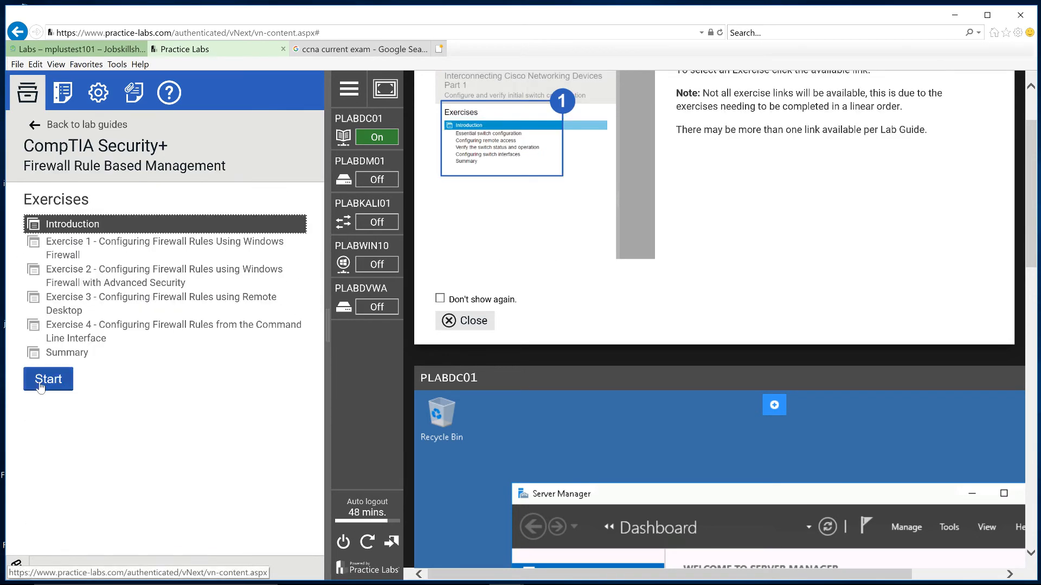
left_click(48, 379)
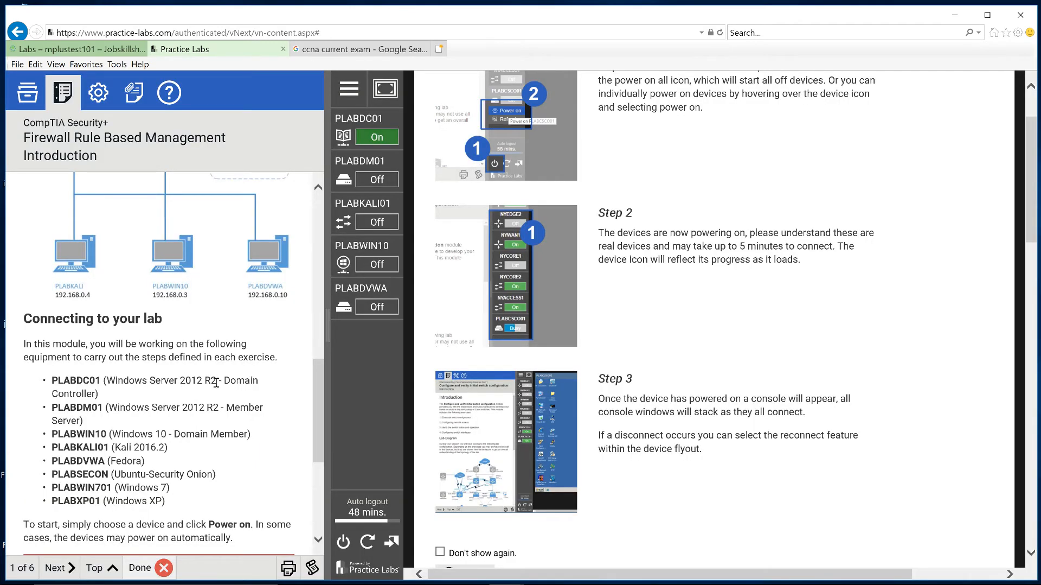
left_click_drag(108, 380, 217, 380)
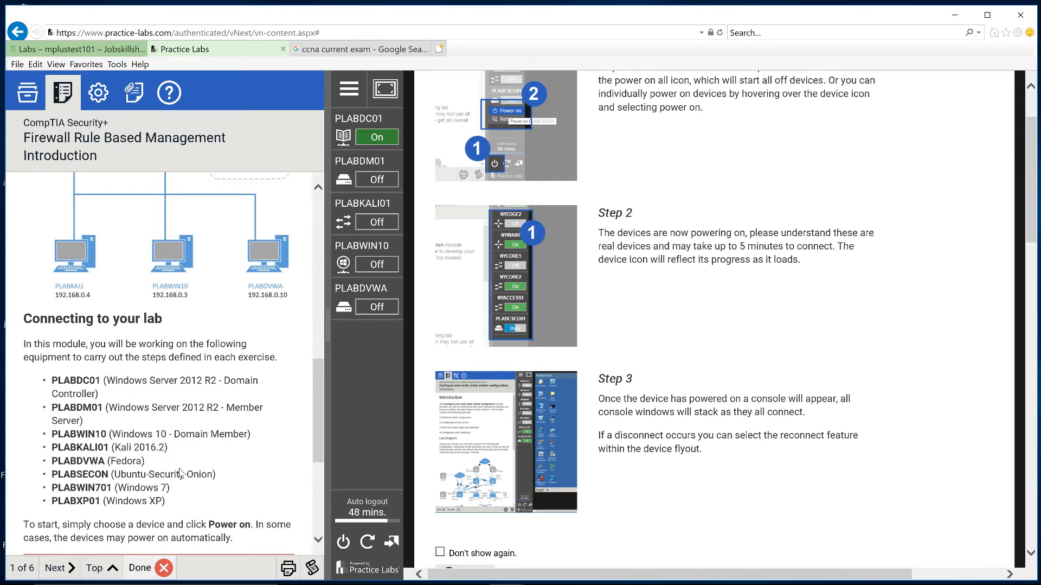
mouse_move(210, 474)
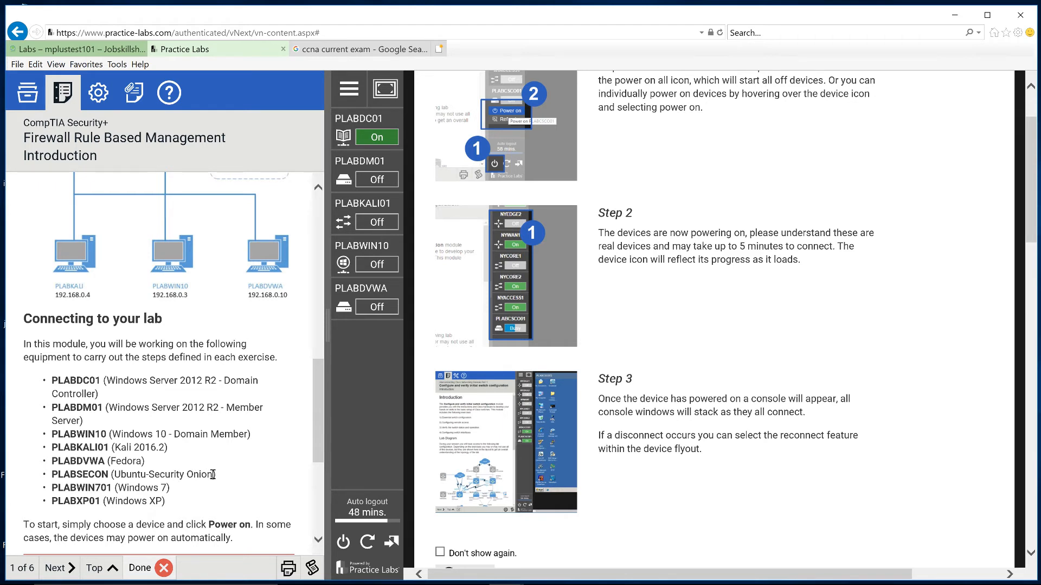
Highlight device entries including PLABXP01, then head back to the practice labs list.
double_click(163, 474)
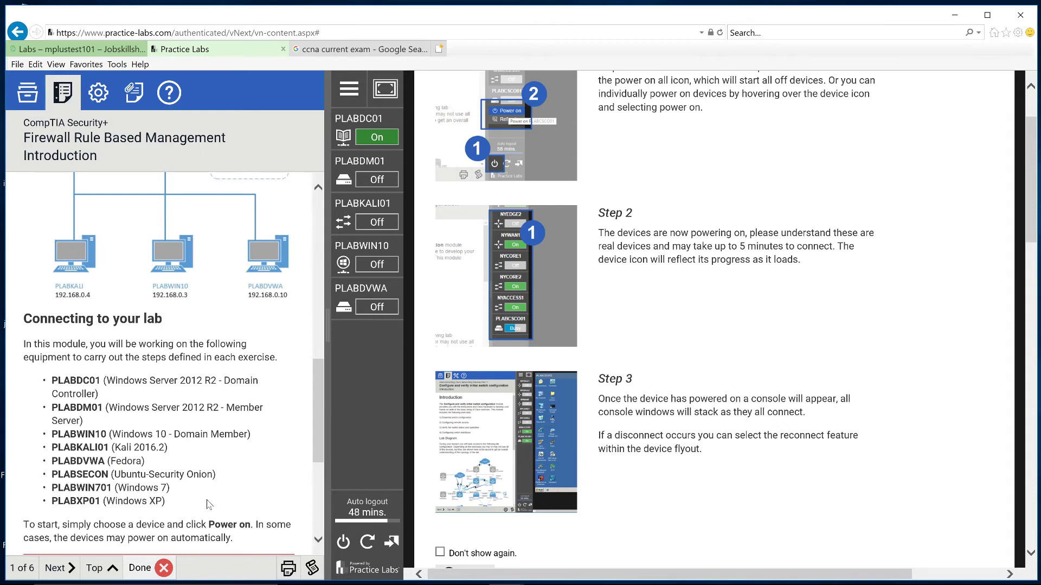
left_click_drag(52, 403, 166, 500)
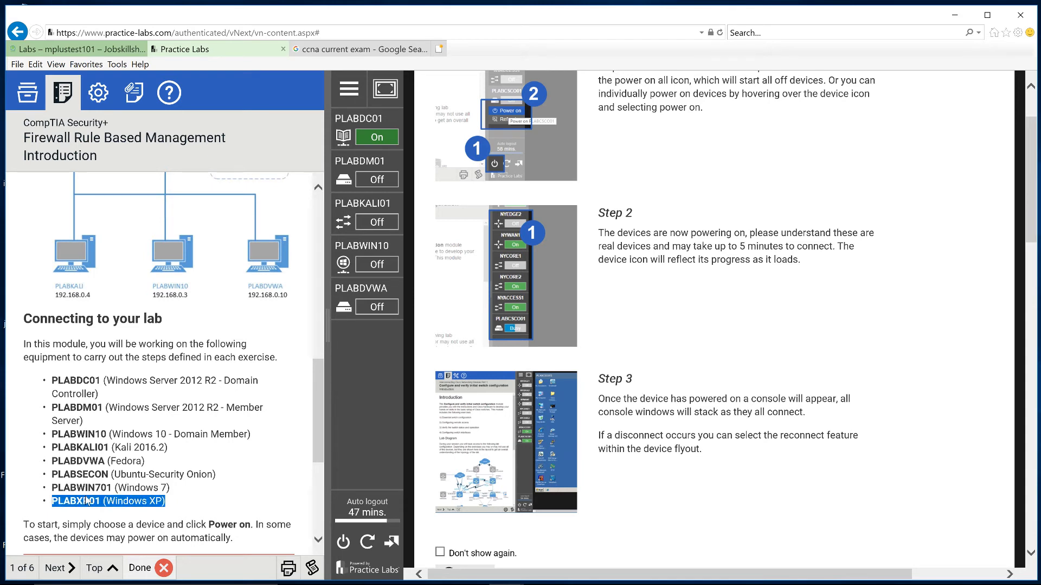
mouse_move(52, 150)
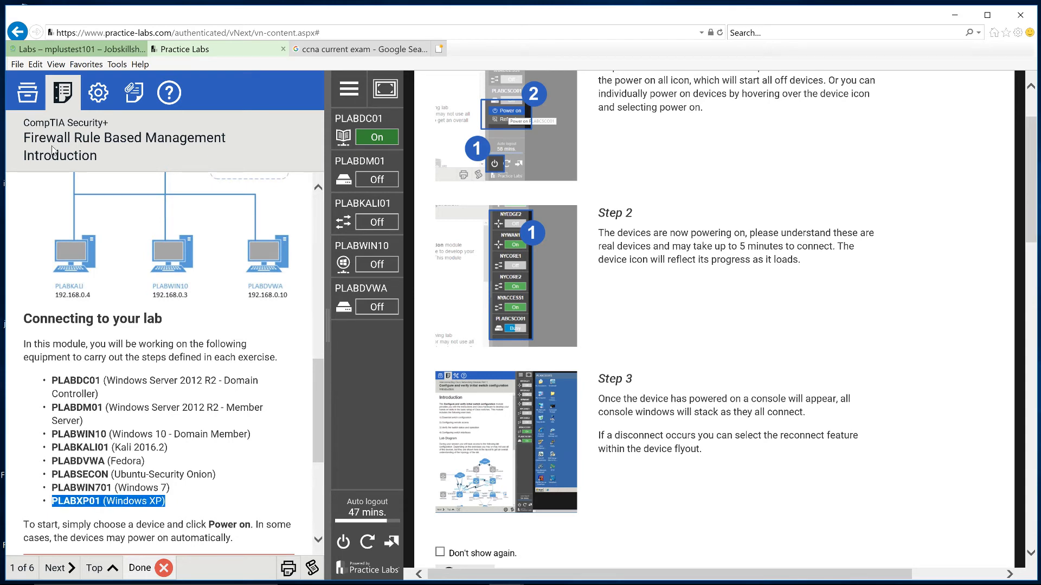
left_click(26, 92)
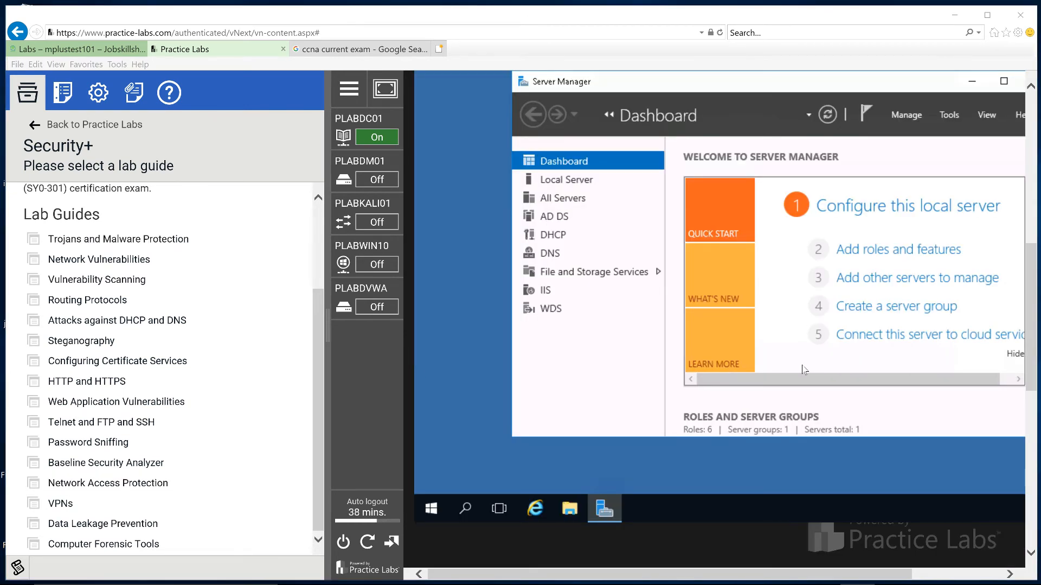
mouse_move(183, 267)
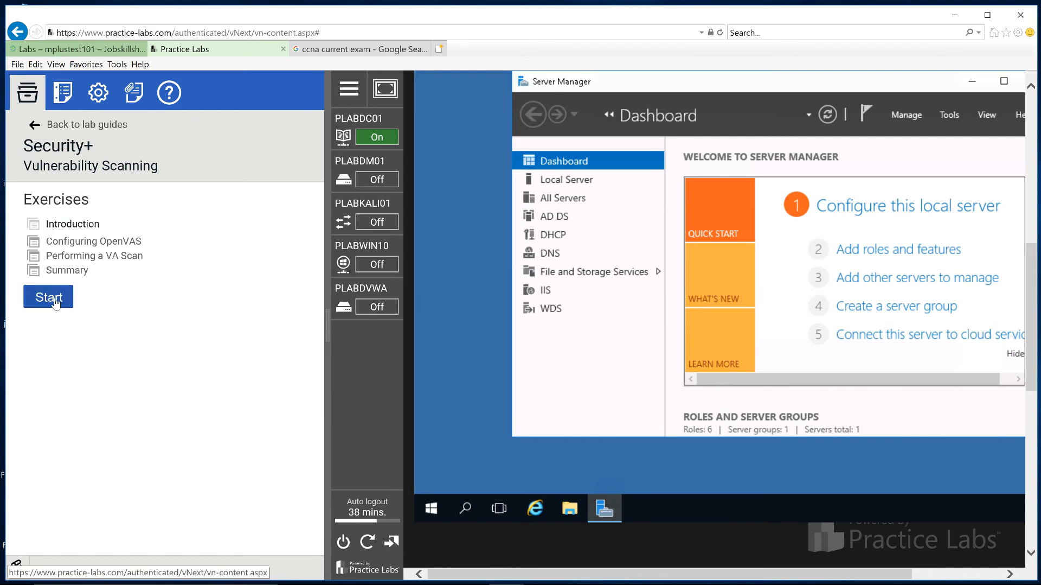
Start the Vulnerability Scanning introduction and view its Connecting to your Lab device list.
left_click(47, 296)
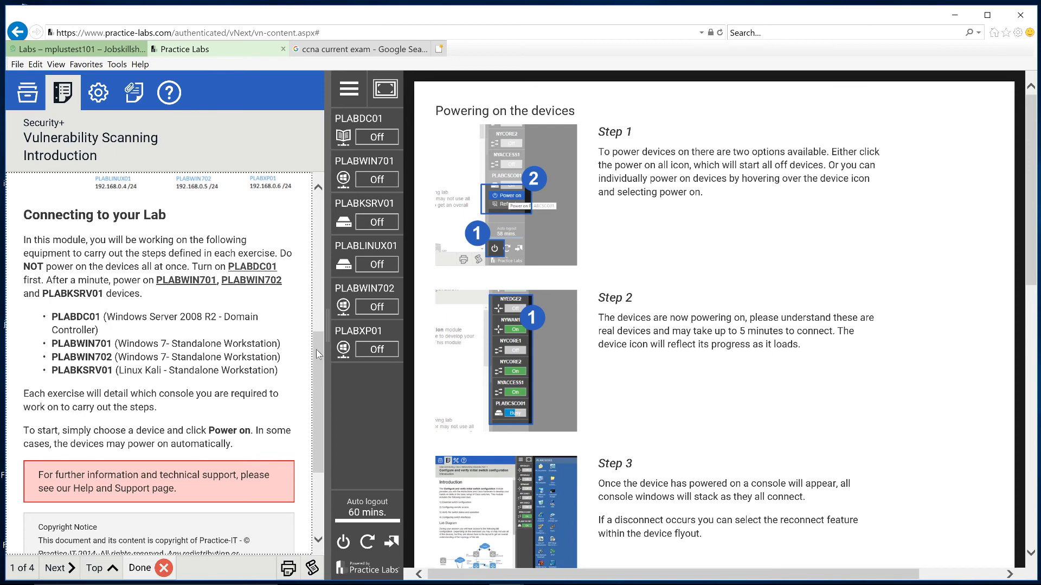
scroll("down", 3)
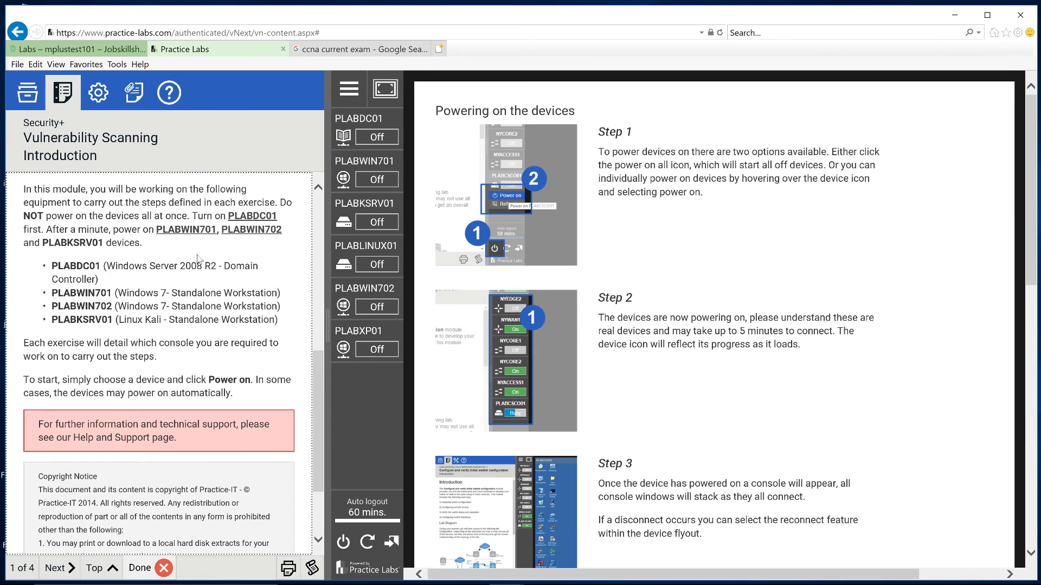
mouse_move(239, 261)
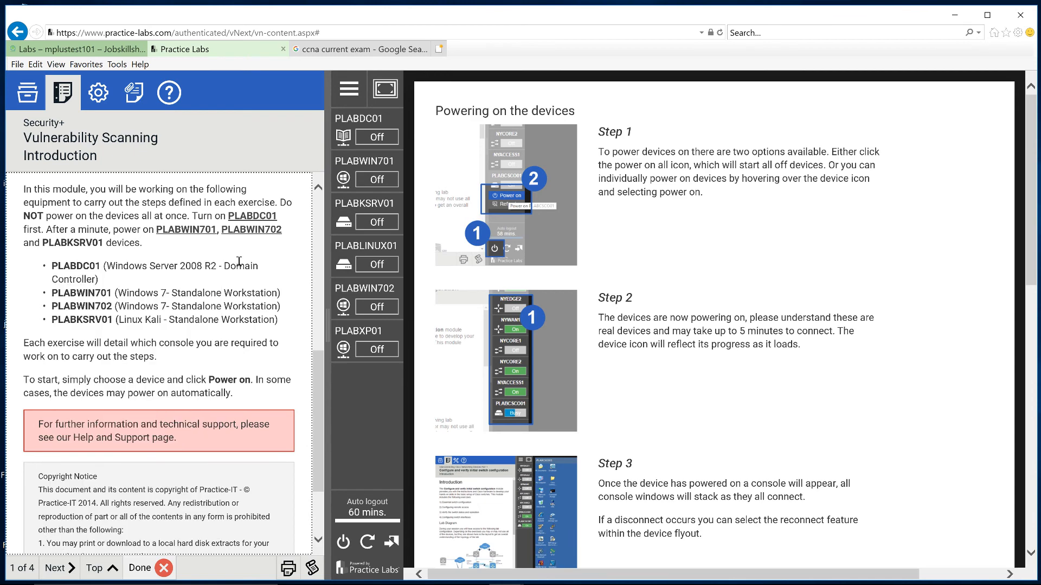